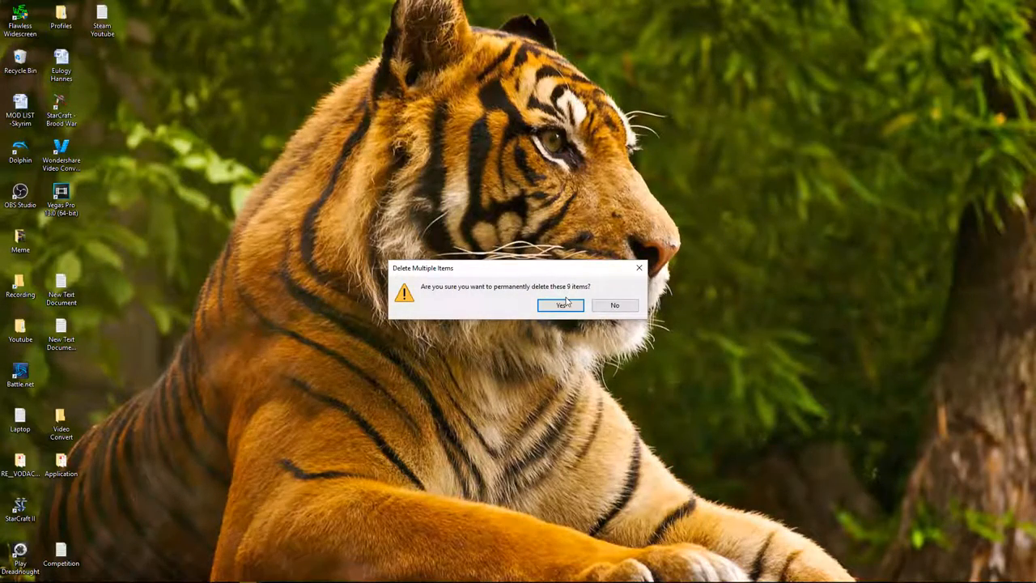
- Confirm the permanent deletion of the nine items in the Delete Multiple Items dialog
left_click(560, 305)
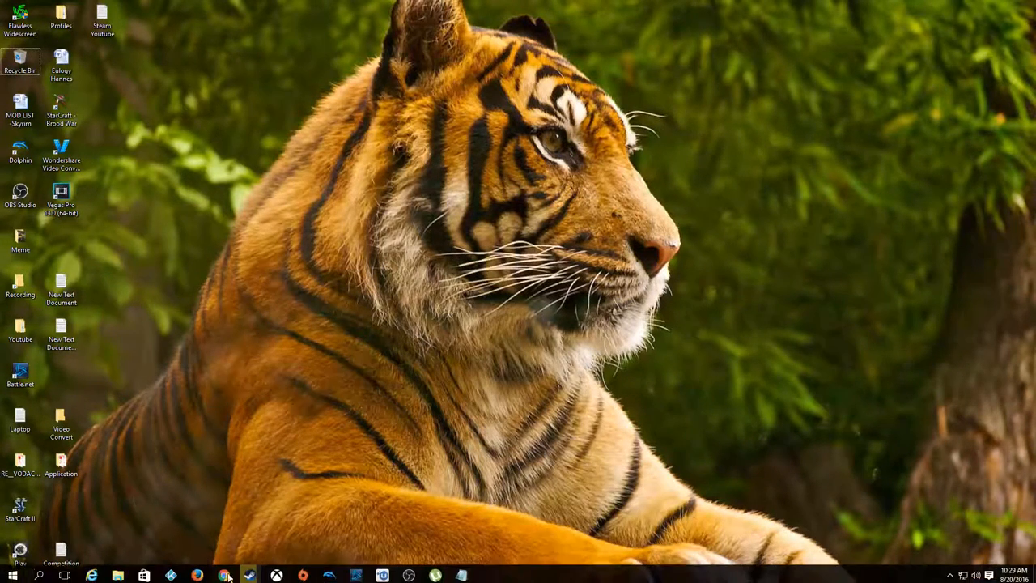
- Open the Steam inventory and view the Eye of Cthulhu card's market prices from R 0.93
left_click(249, 575)
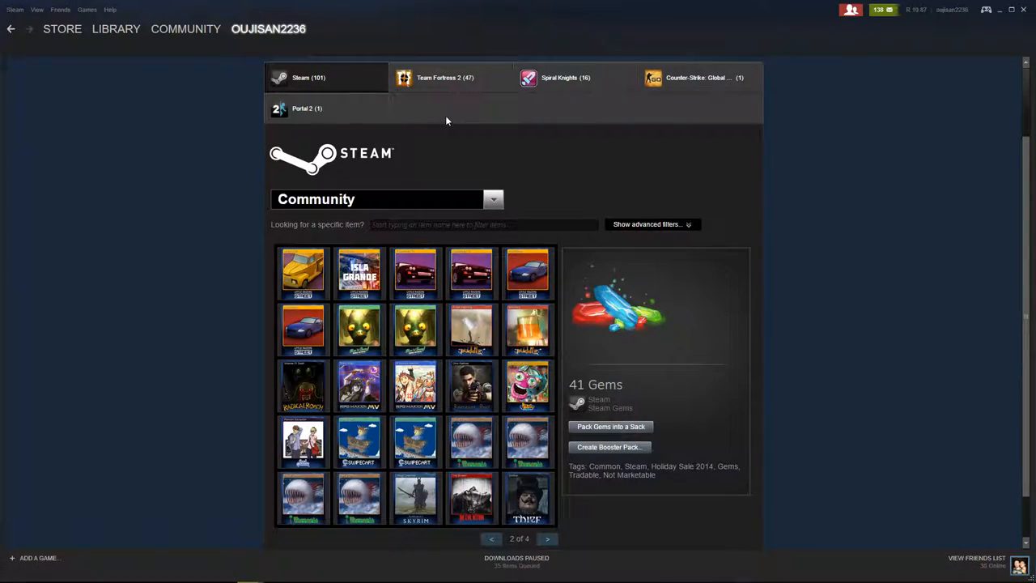
mouse_move(897, 243)
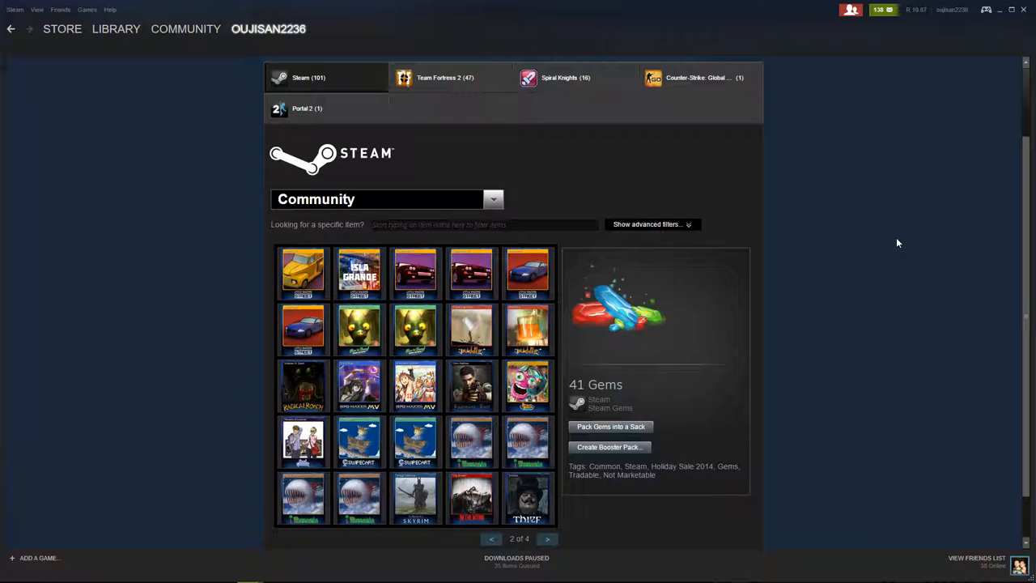
mouse_move(814, 257)
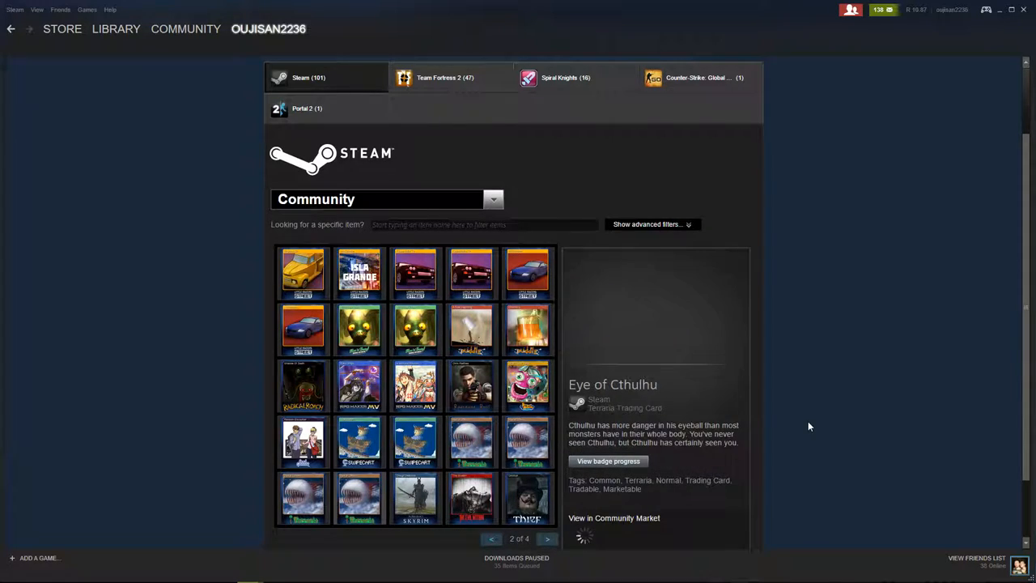
scroll("down", 3)
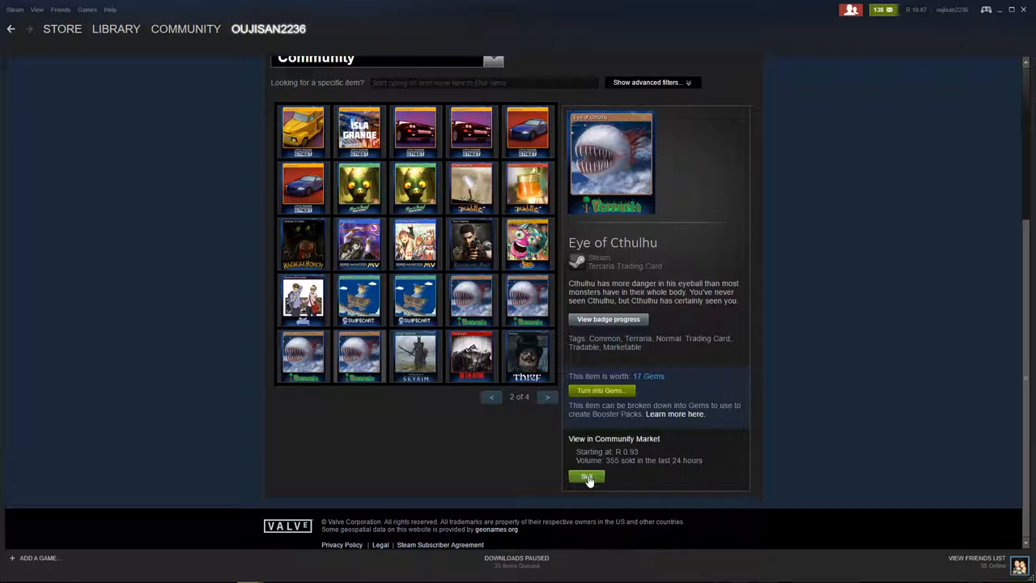
- Start selling the Eye of Cthulhu card and zoom its price graph to the past week
left_click(586, 476)
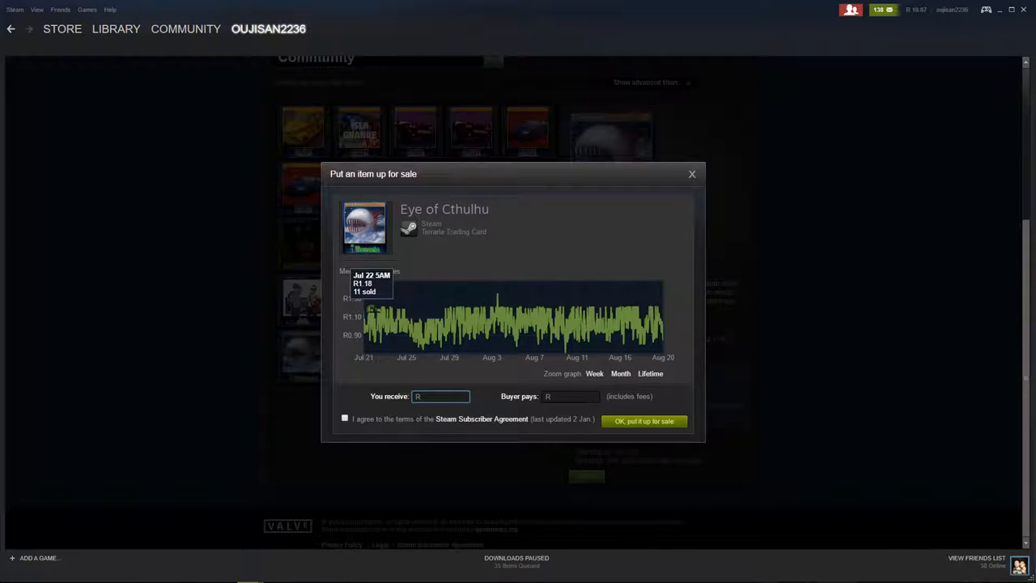
mouse_move(497, 294)
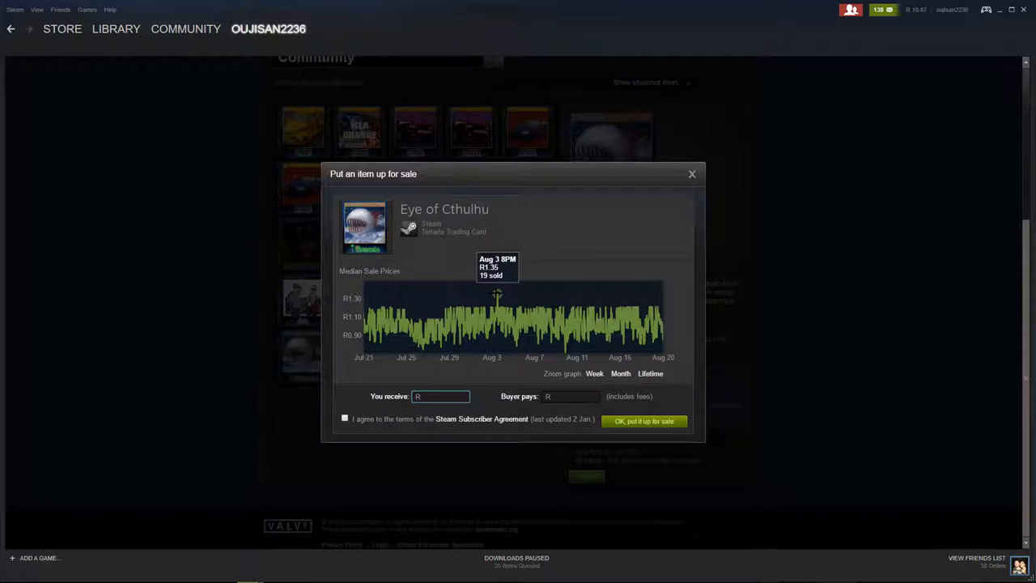
mouse_move(623, 284)
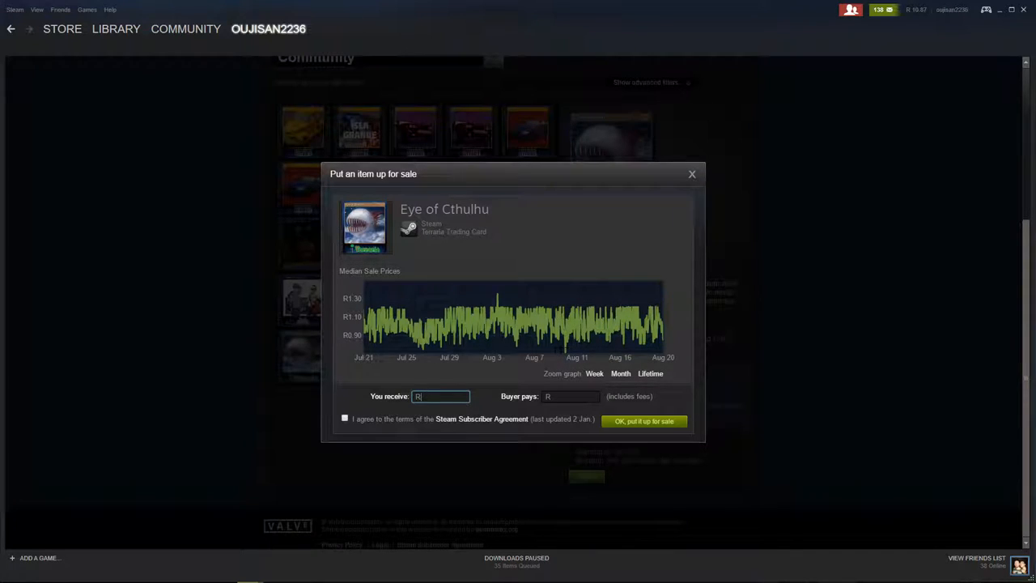
mouse_move(485, 332)
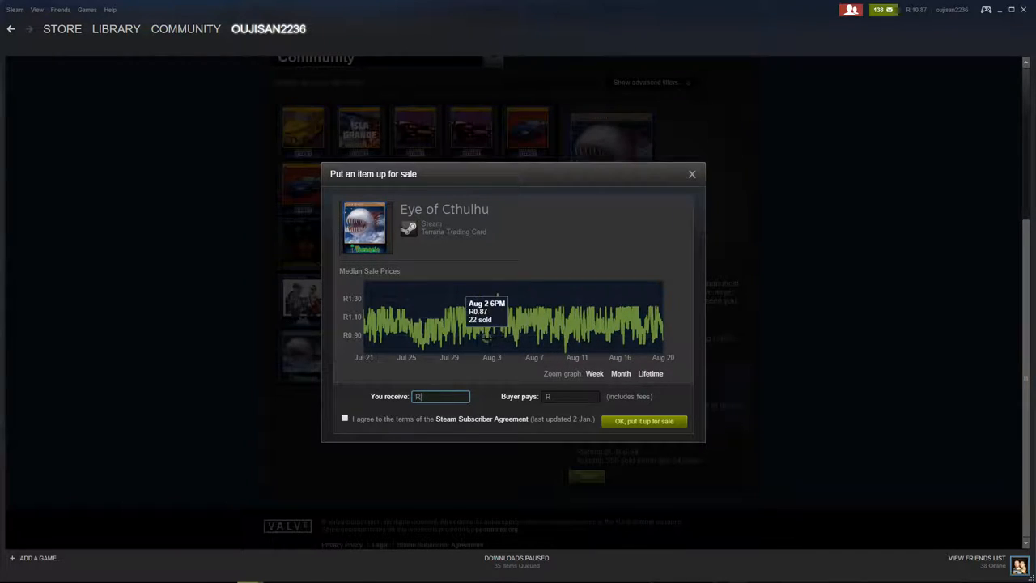
mouse_move(618, 325)
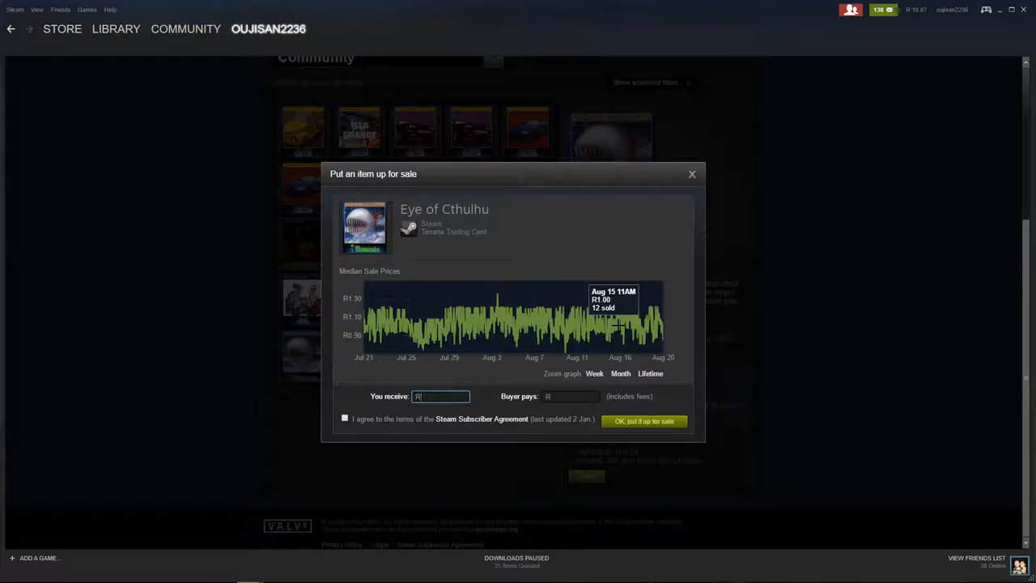
mouse_move(655, 307)
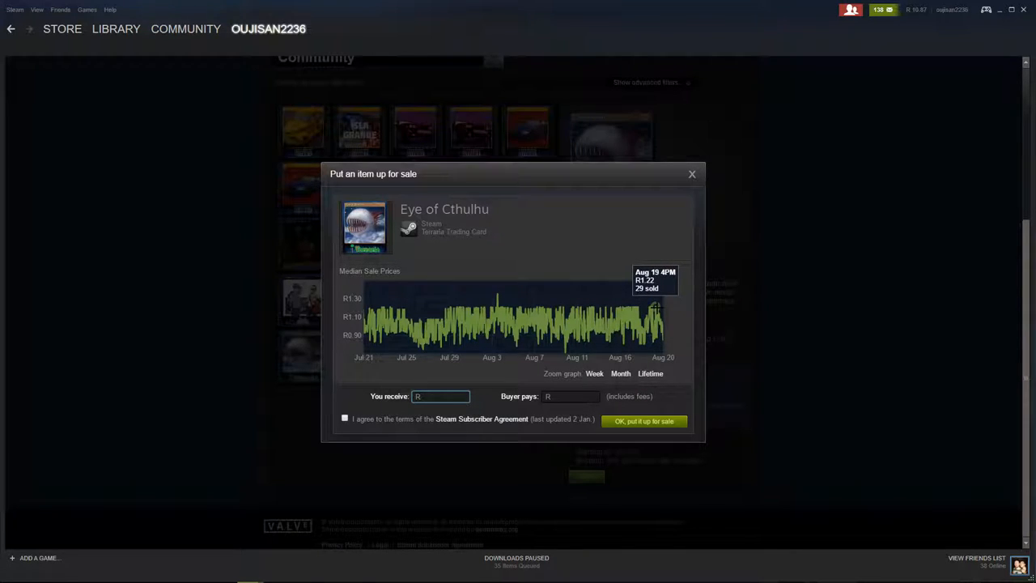
mouse_move(620, 303)
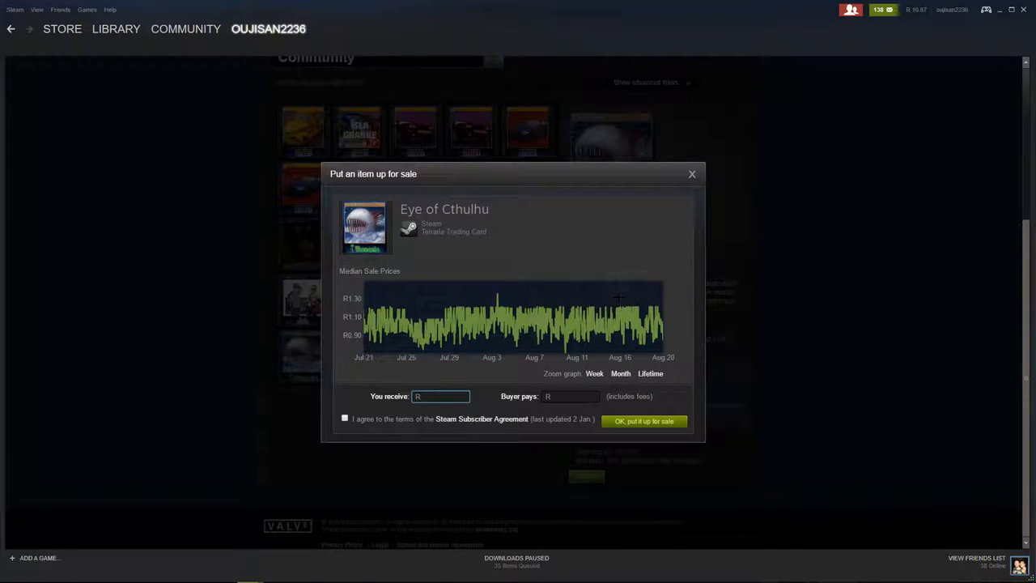
left_click(594, 373)
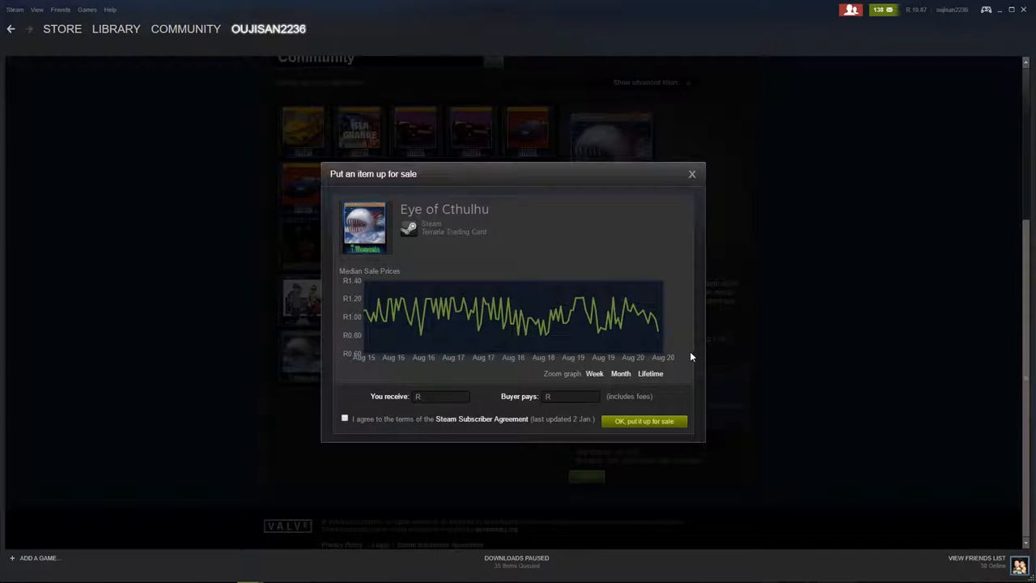
mouse_move(625, 298)
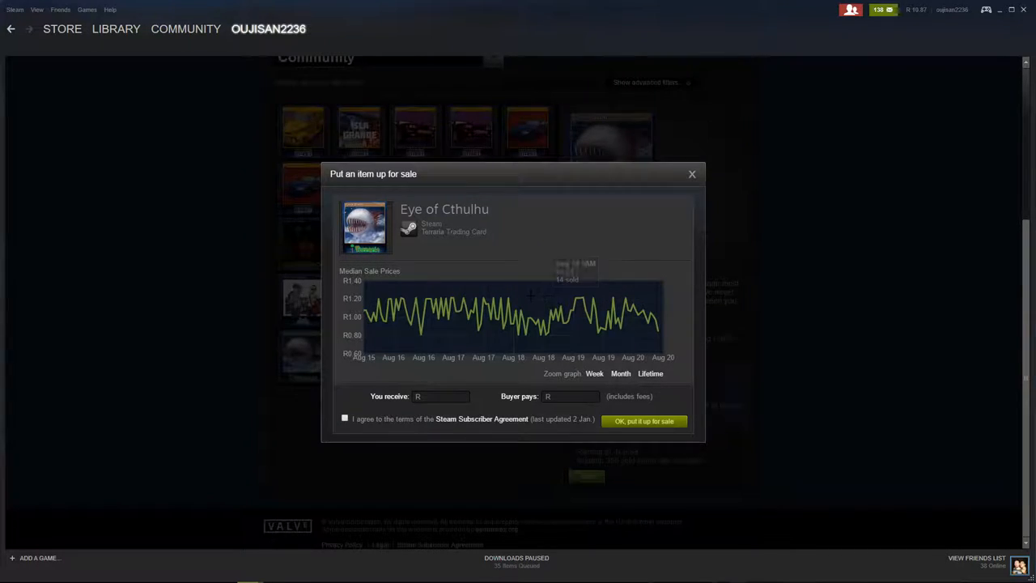
mouse_move(427, 300)
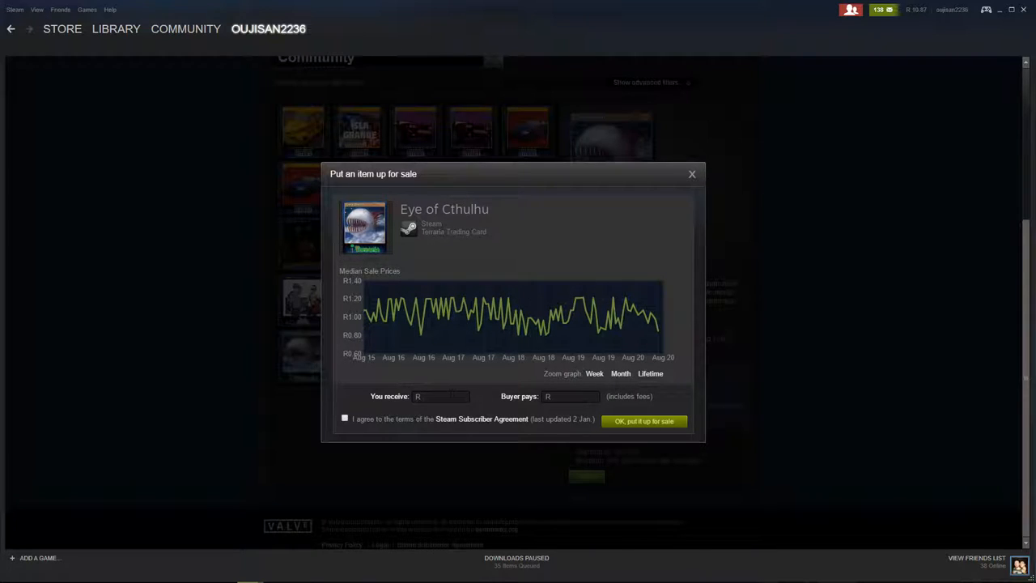
mouse_move(578, 297)
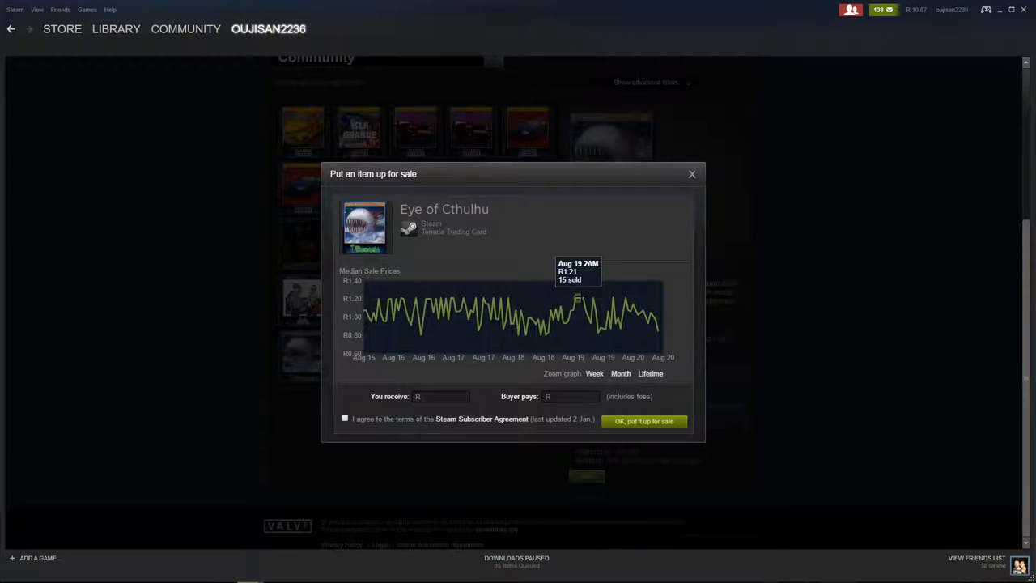
- Set the buyer price to R1.15 so the seller receives R1.00, and accept the subscriber agreement
left_click(570, 396)
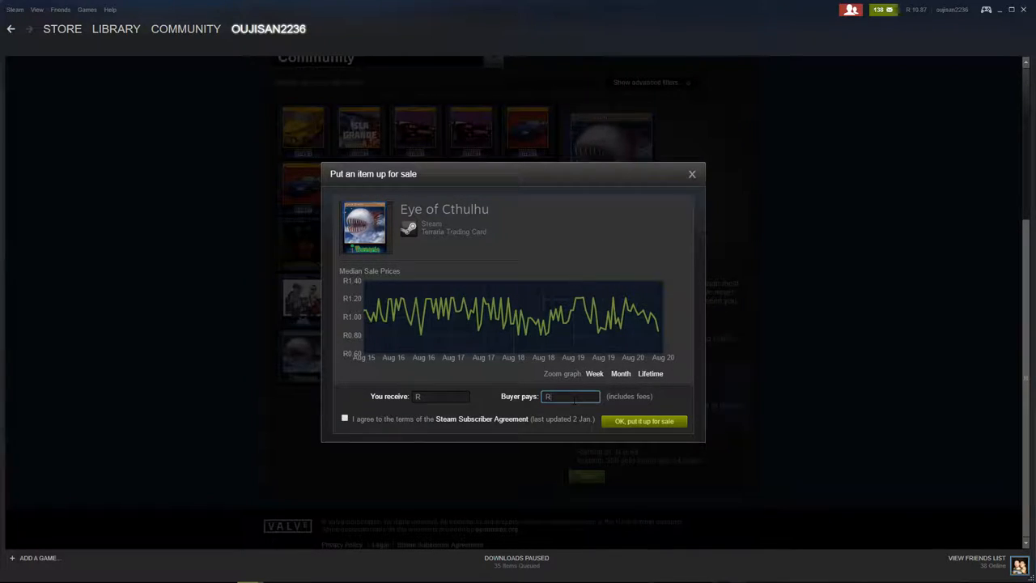
type("1.20")
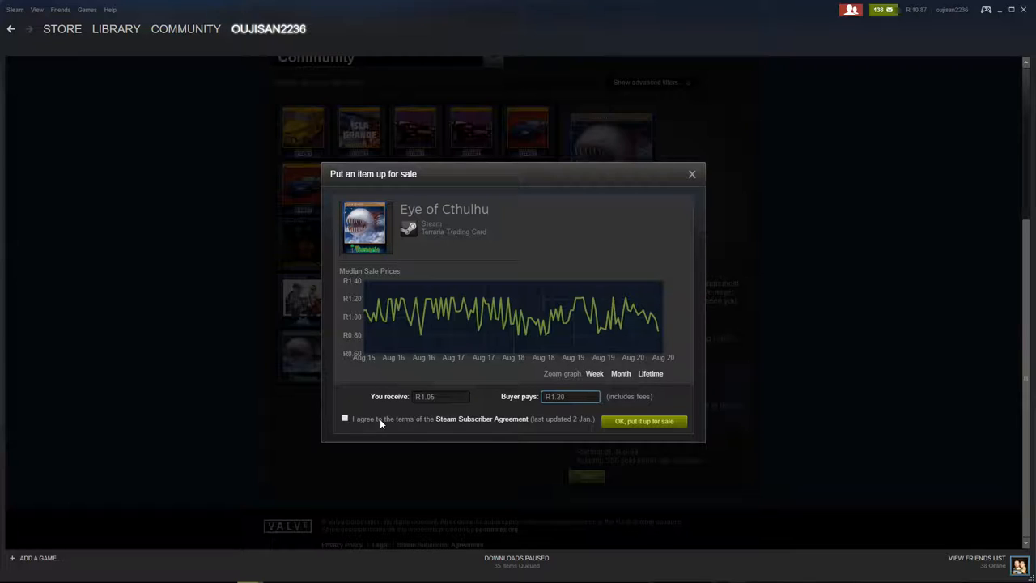
mouse_move(628, 311)
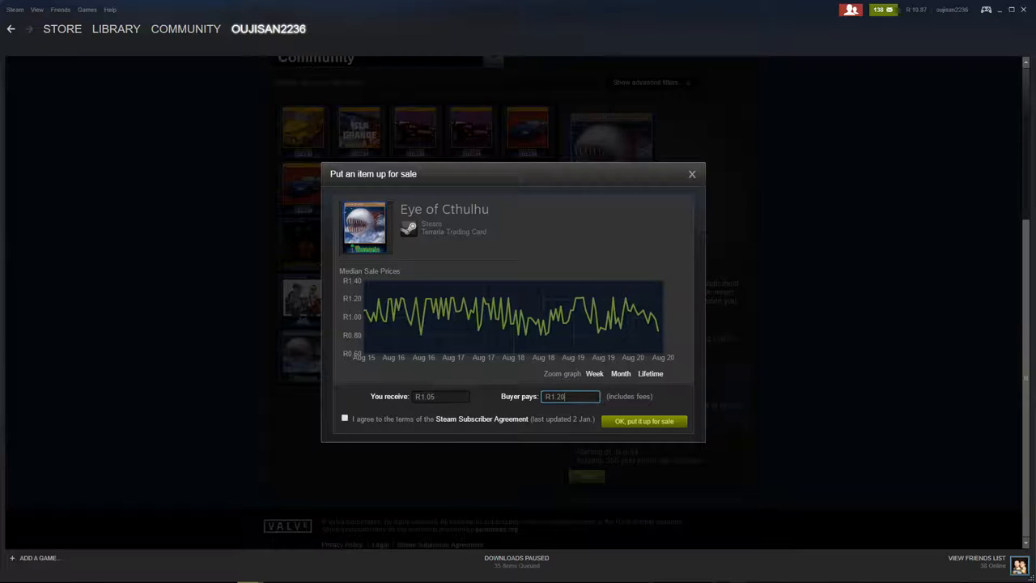
left_click(441, 396)
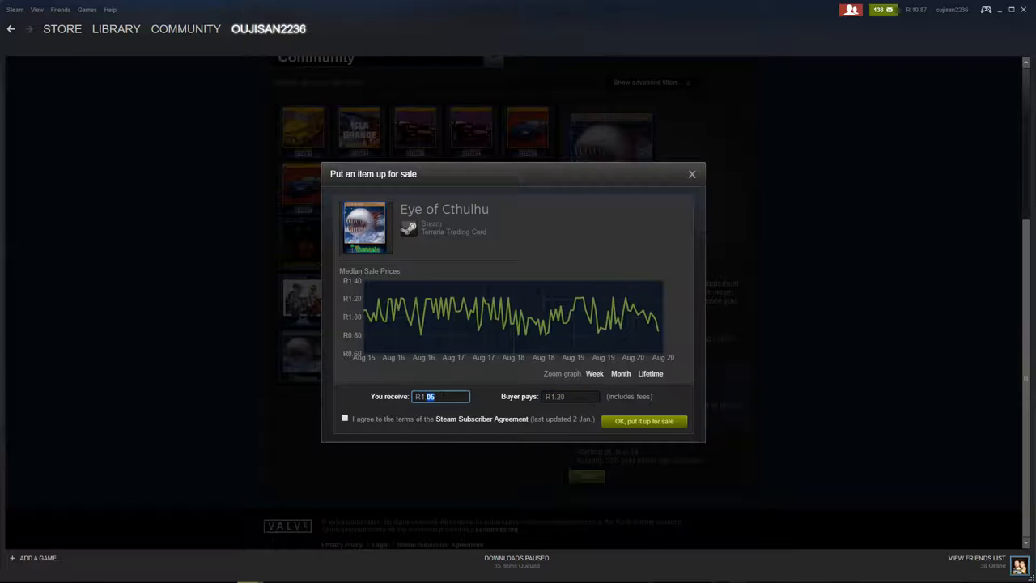
left_click(571, 395)
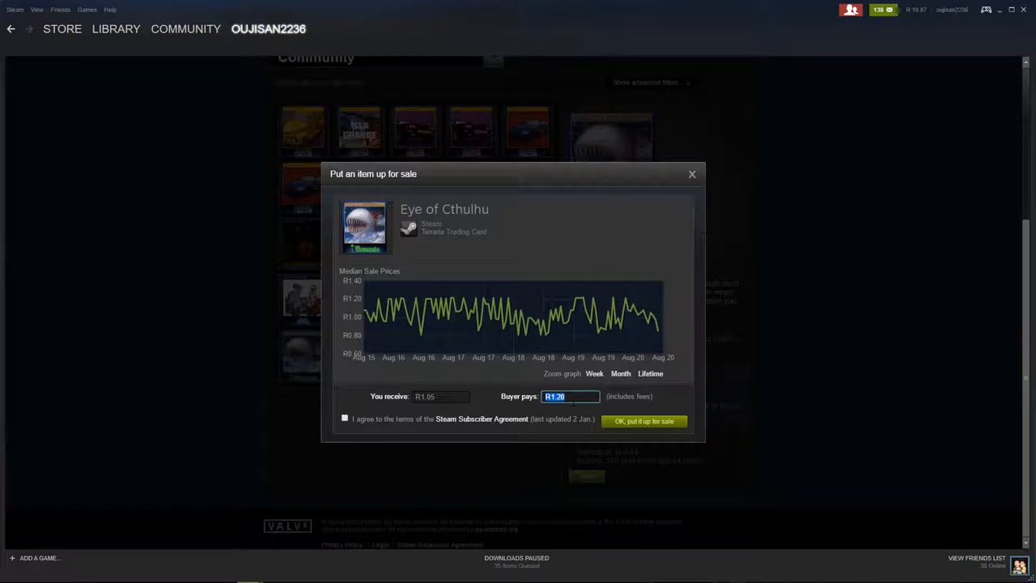
type("1.01")
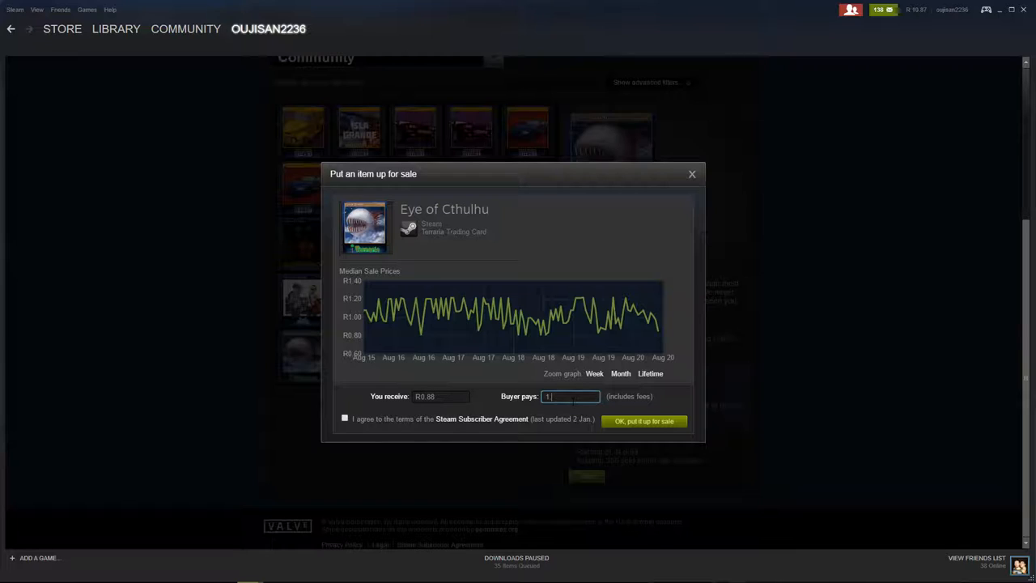
type(".5")
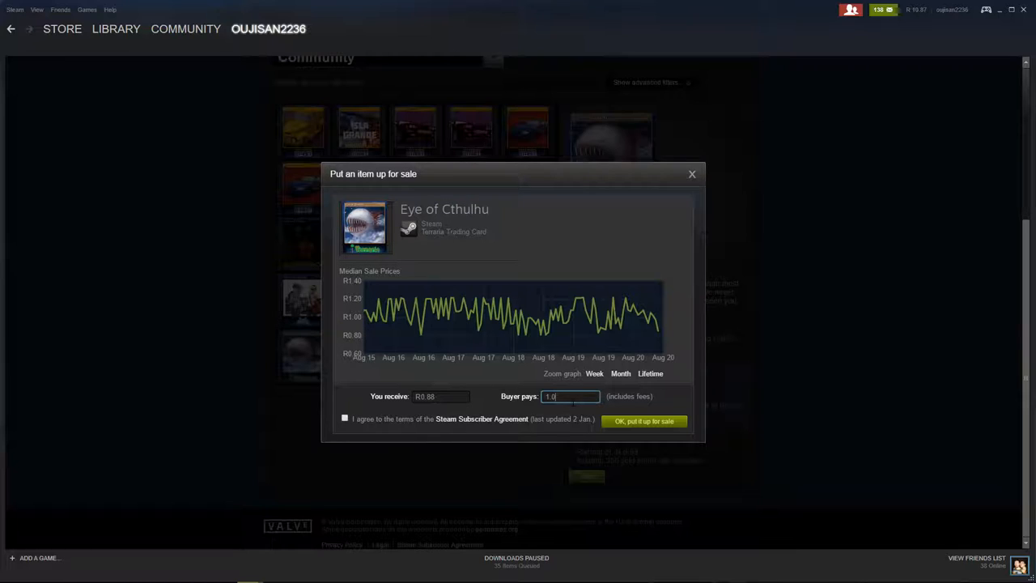
key("Backspace")
type("15")
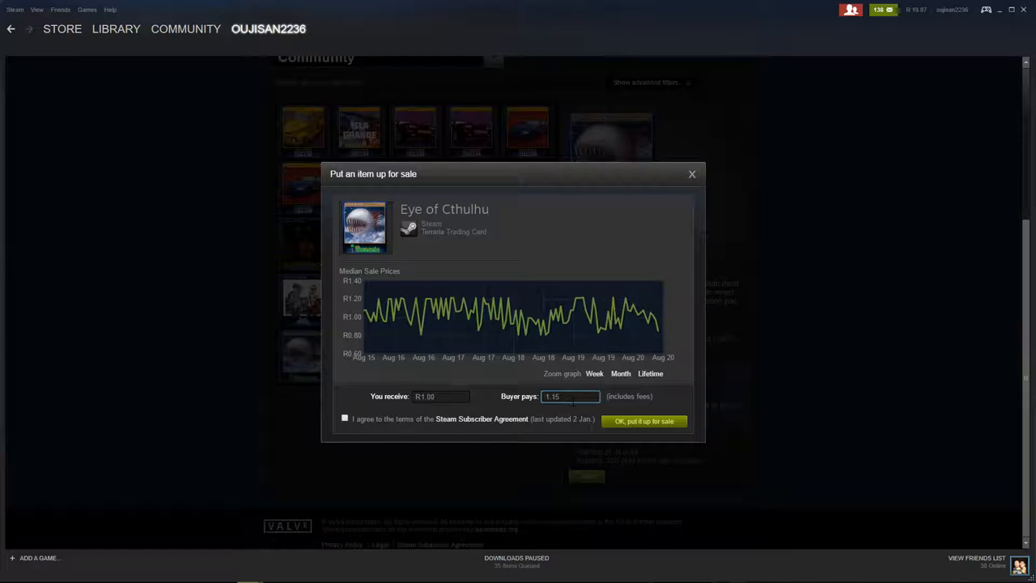
left_click(345, 417)
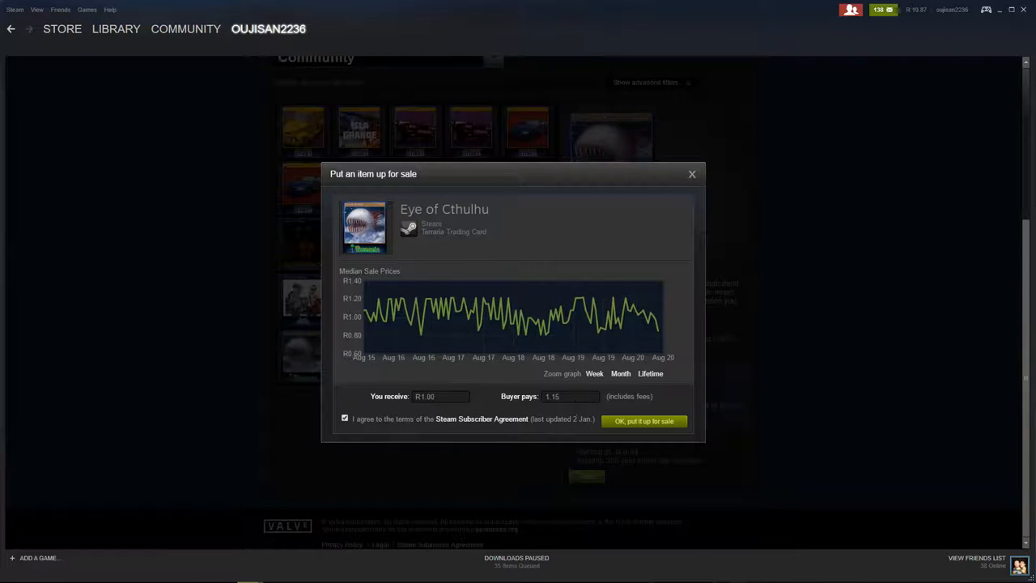
left_click(571, 396)
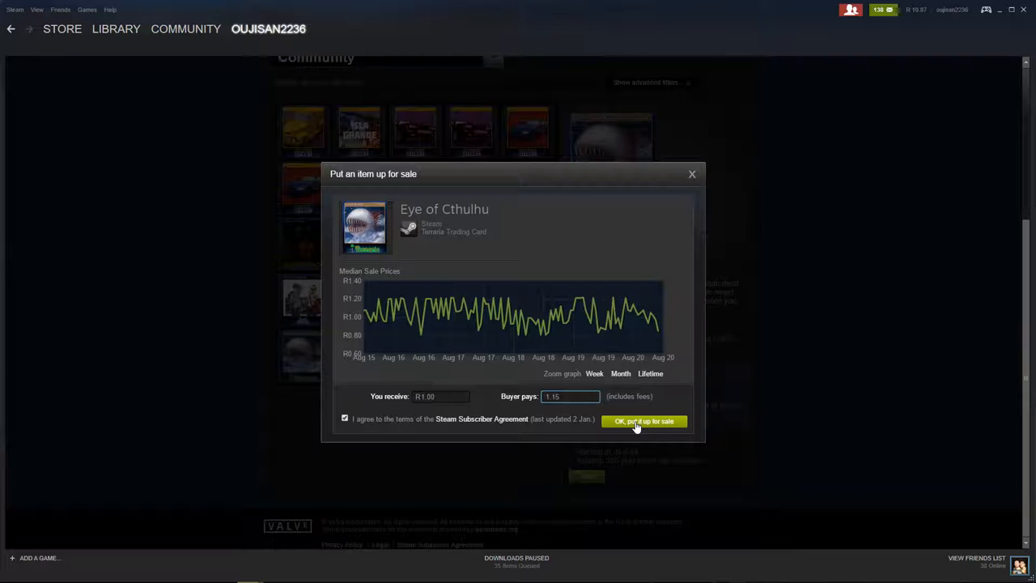
- Submit the R1.15 listing, confirming the sell price and acknowledging the mobile verification notice
left_click(643, 421)
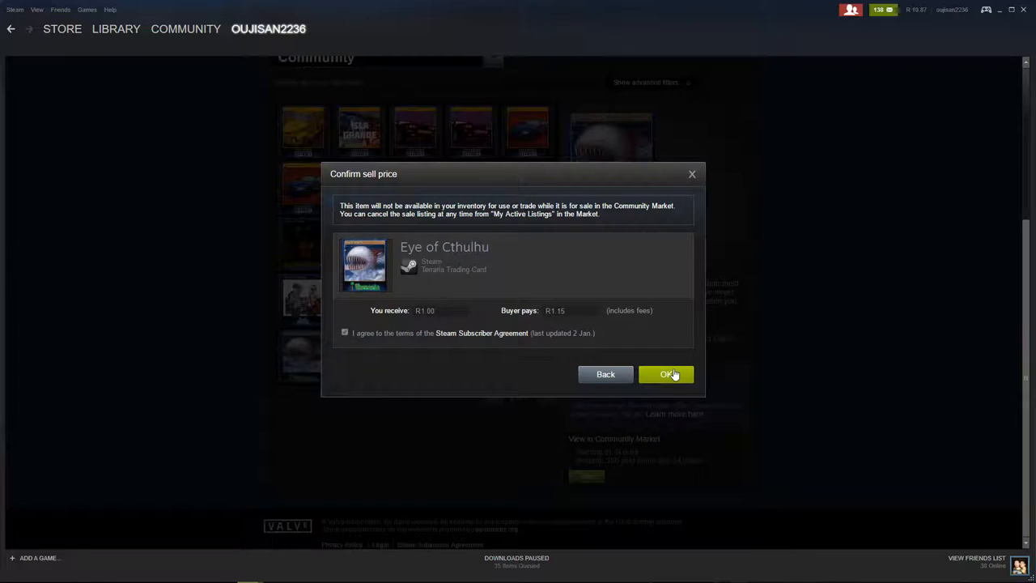
left_click(667, 374)
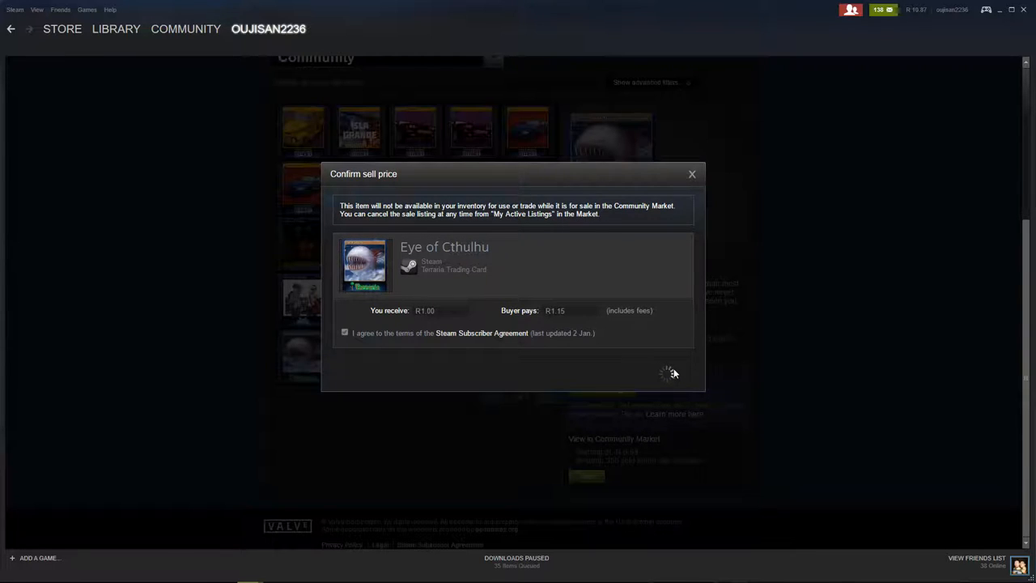
left_click(673, 372)
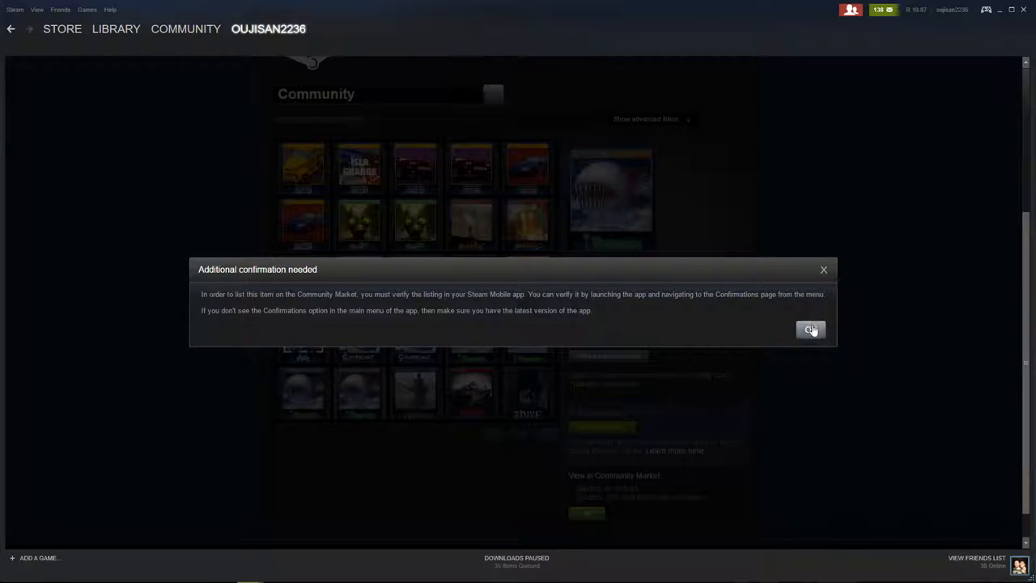
left_click(810, 329)
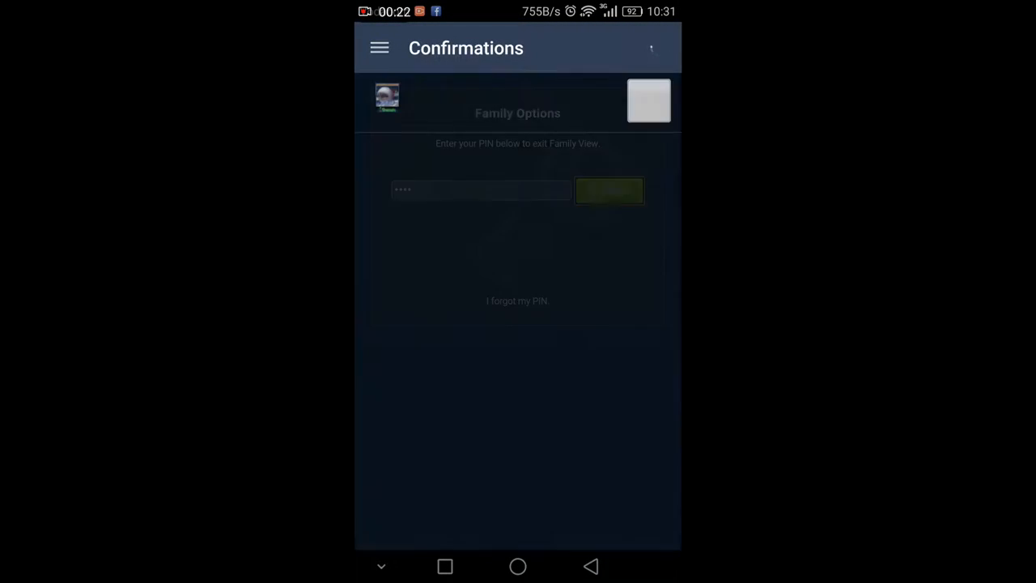
- Refresh Steam Mobile confirmations and approve the R1.15 Eye of Cthulhu sale
left_click(609, 189)
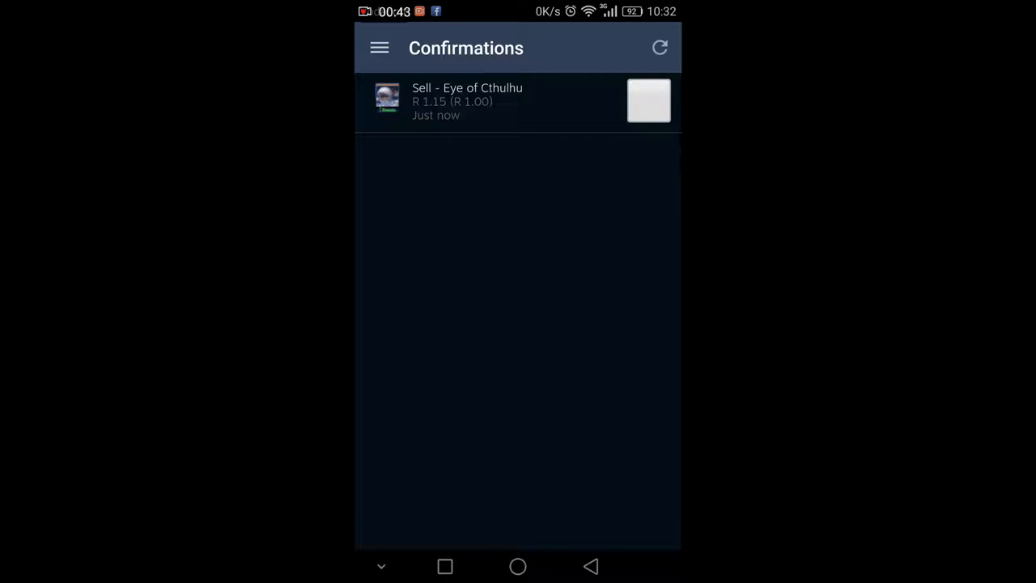
left_click(649, 100)
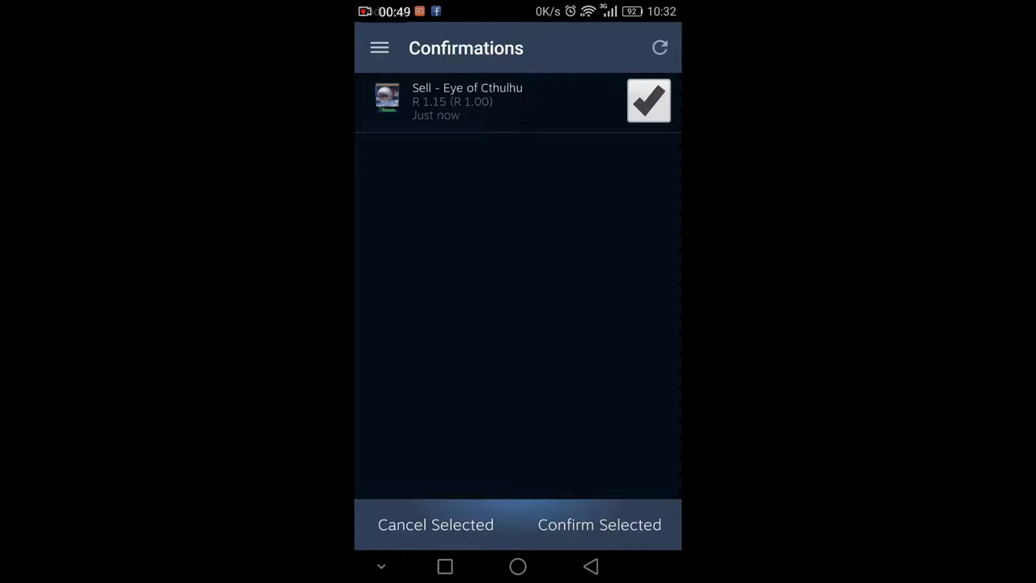
left_click(599, 525)
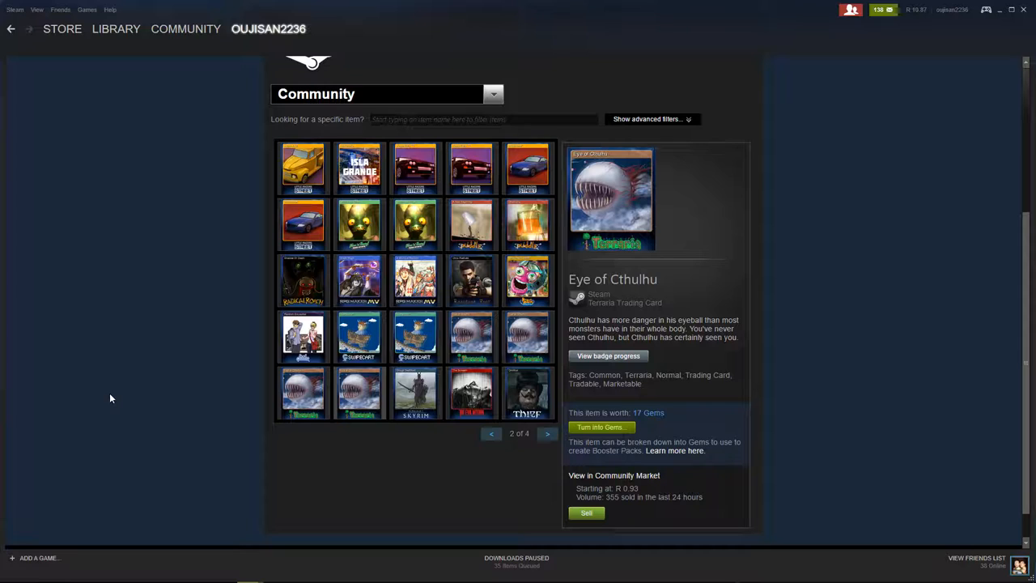
mouse_move(150, 334)
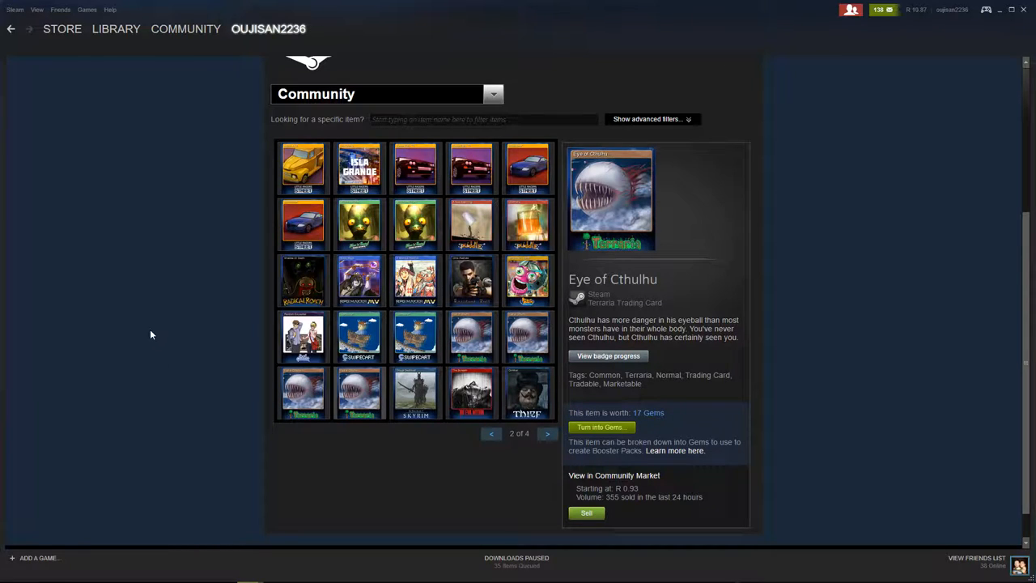
- Open the COMMUNITY menu in the top navigation to reach the Market
left_click(185, 28)
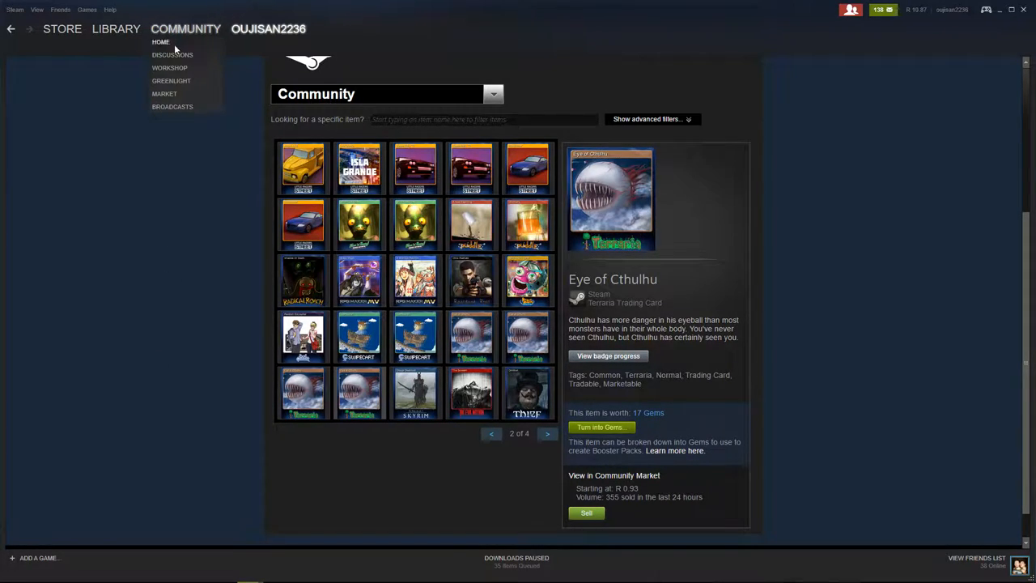
mouse_move(97, 242)
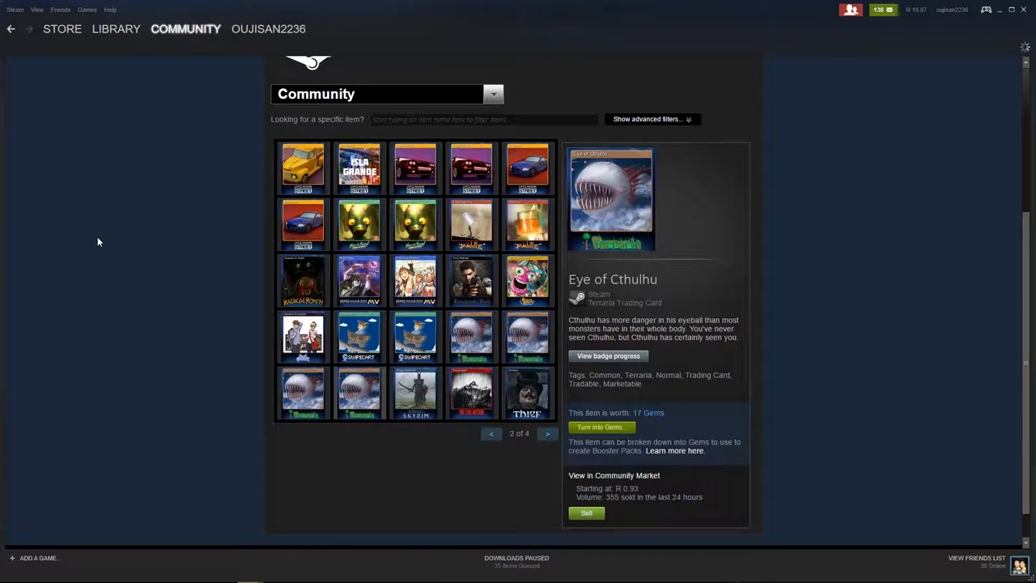
mouse_move(465, 47)
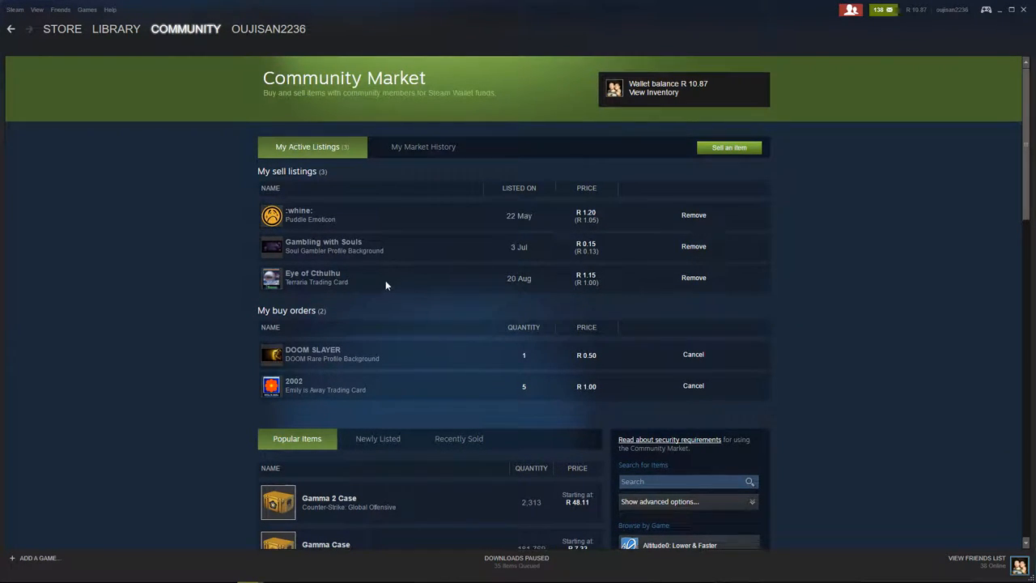
mouse_move(312, 273)
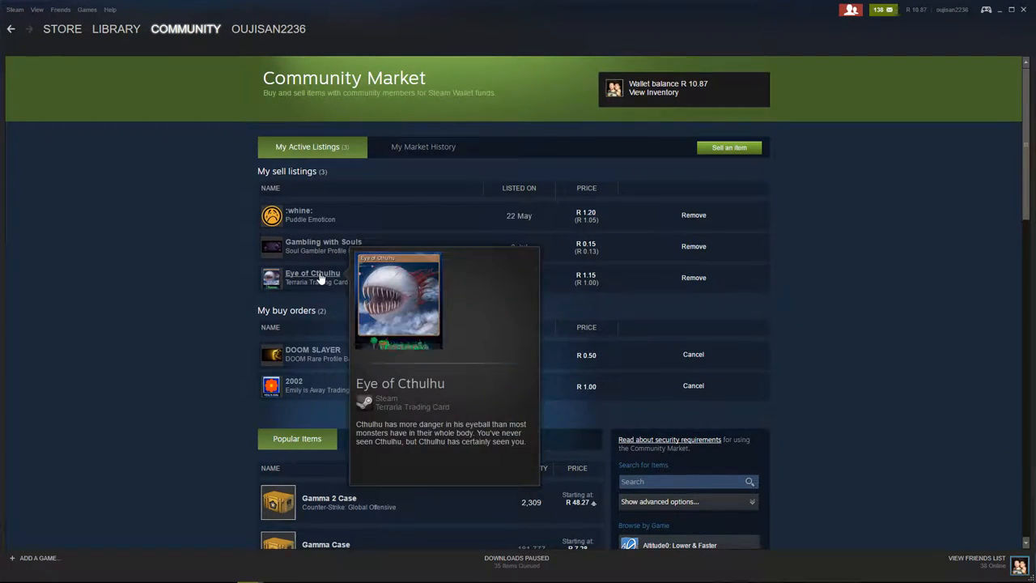
mouse_move(842, 282)
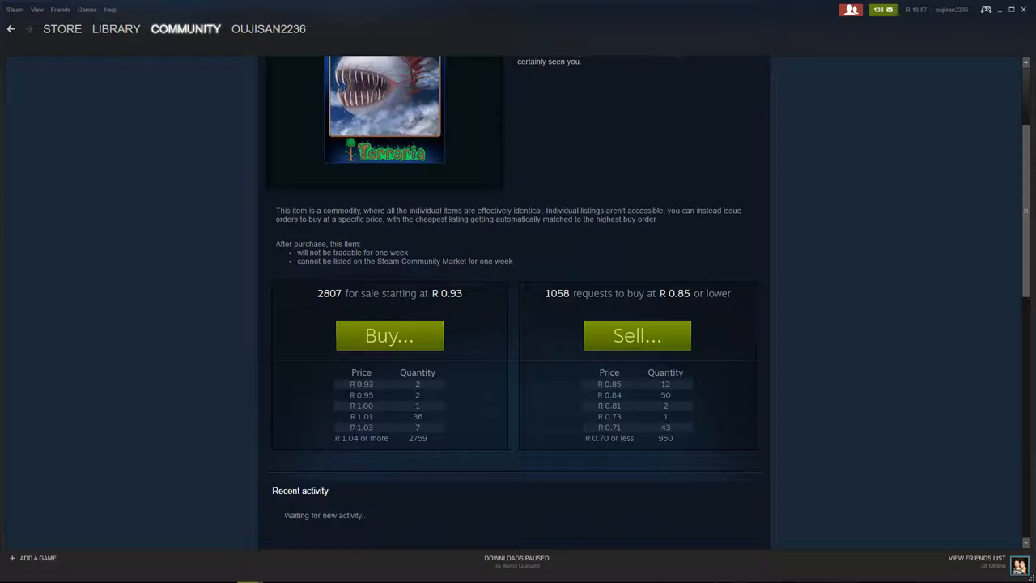
- Scroll the Eye of Cthulhu market page showing the R1.15 listing among 2,807 offers
scroll("down", 3)
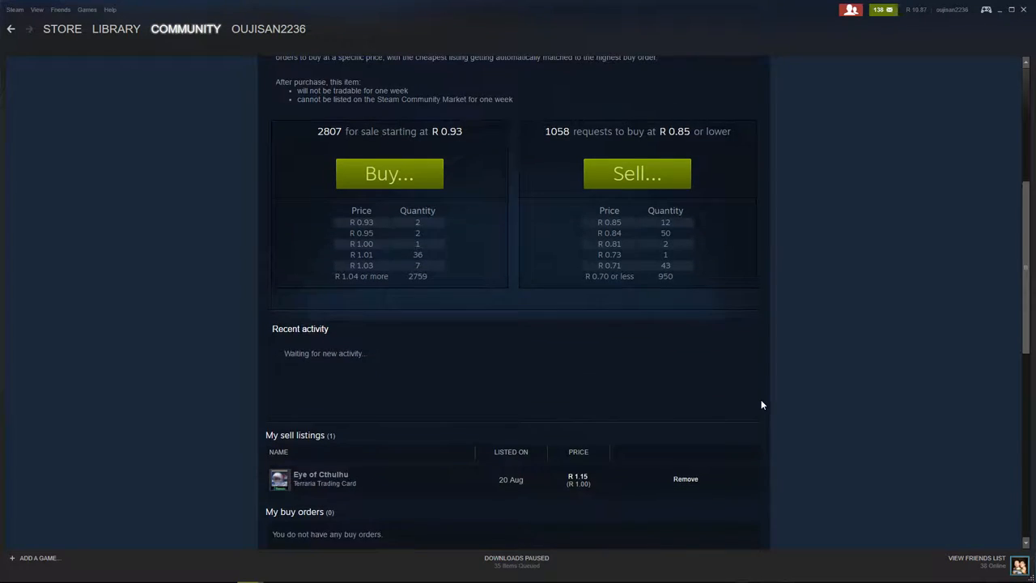
scroll("down", 3)
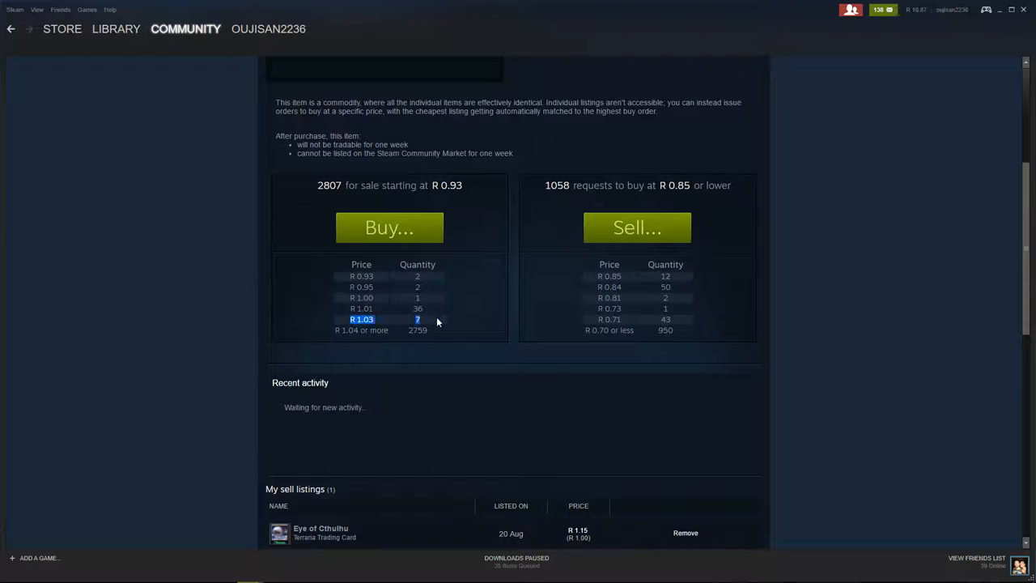
scroll("down", 3)
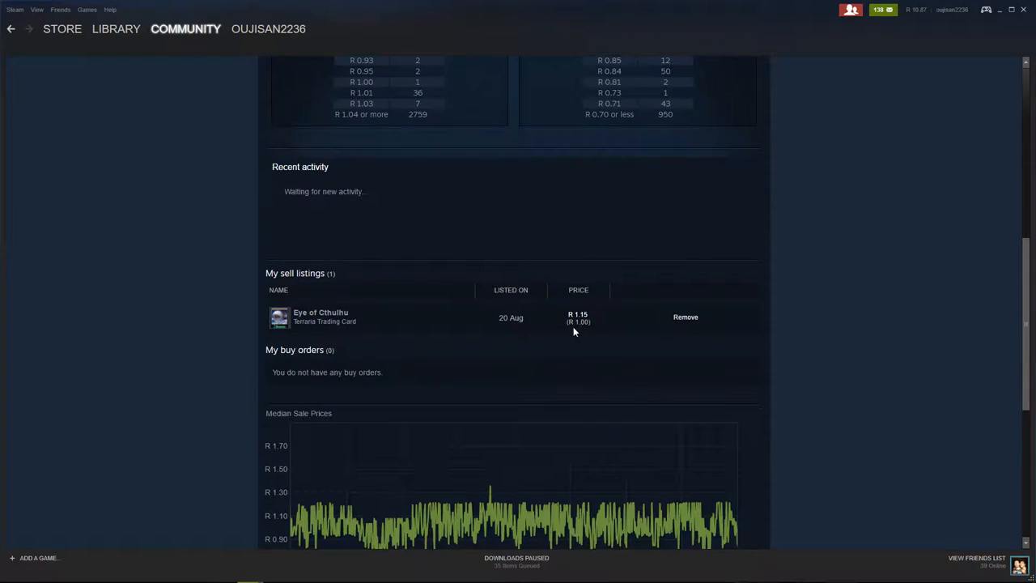
mouse_move(761, 305)
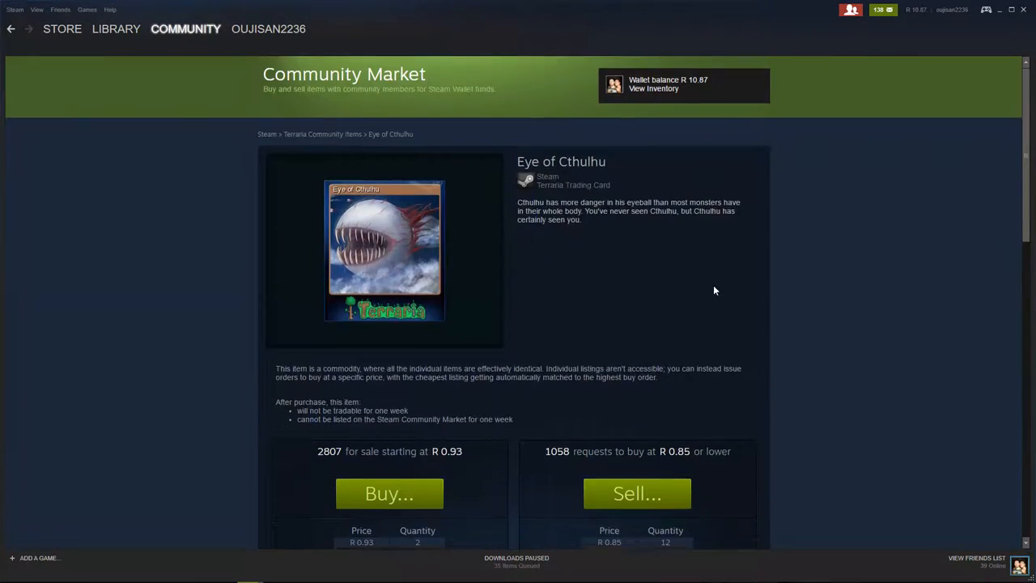
scroll("down", 3)
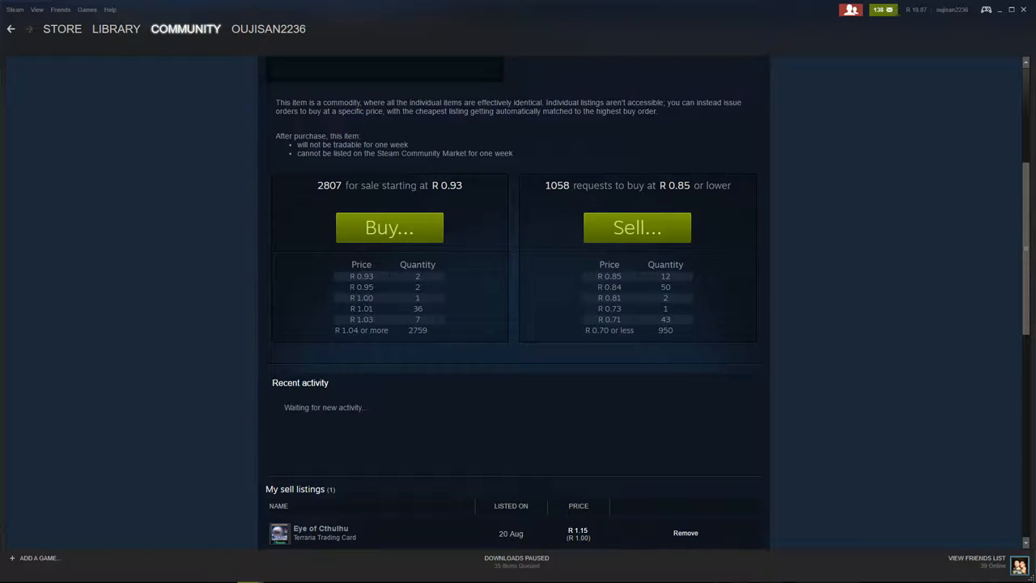
mouse_move(637, 227)
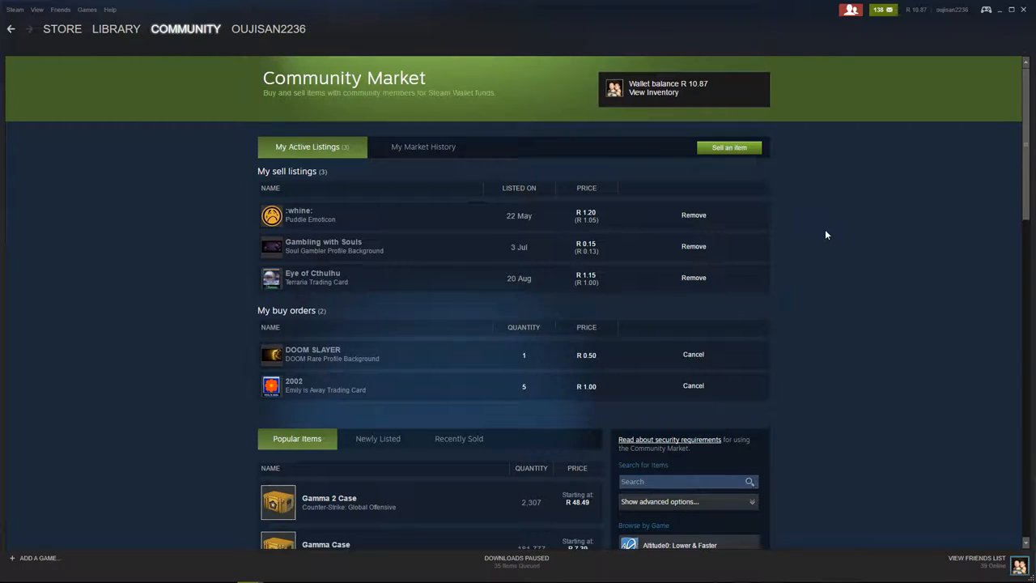
- Search the market for 'Left 4 dead' and open the Smoker (Foil) card from the results
scroll("down", 3)
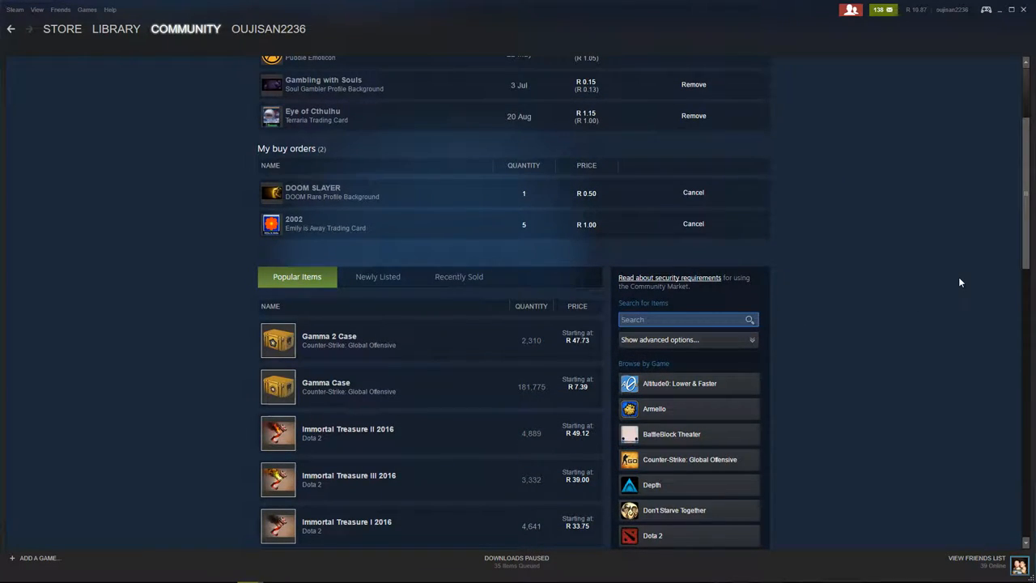
mouse_move(779, 360)
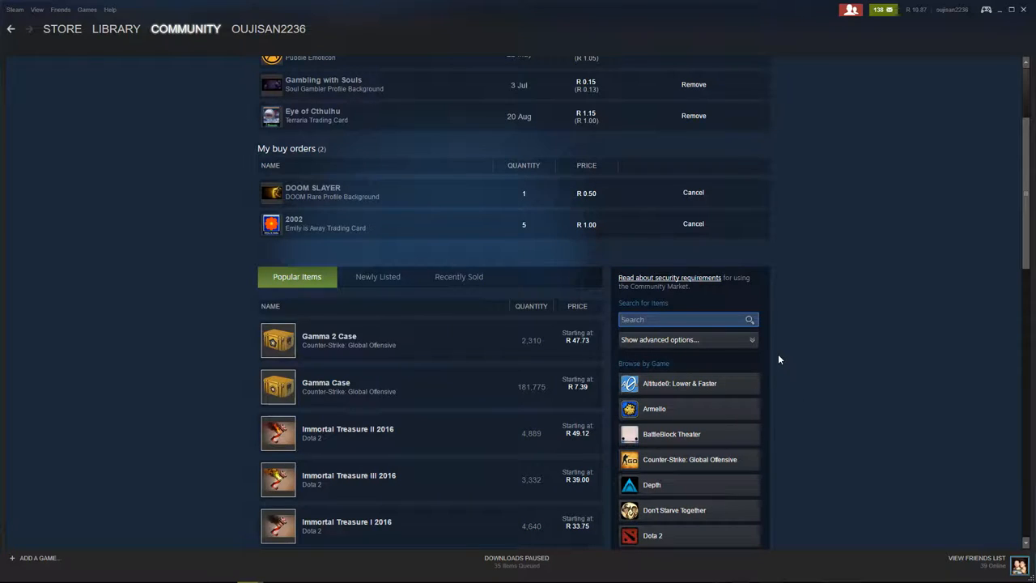
type("Left for")
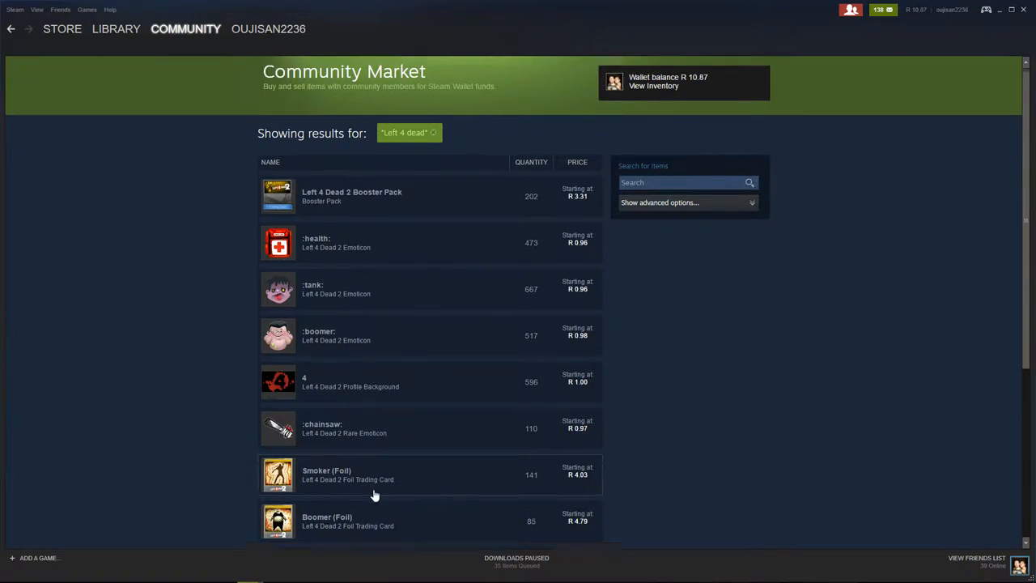
scroll("down", 3)
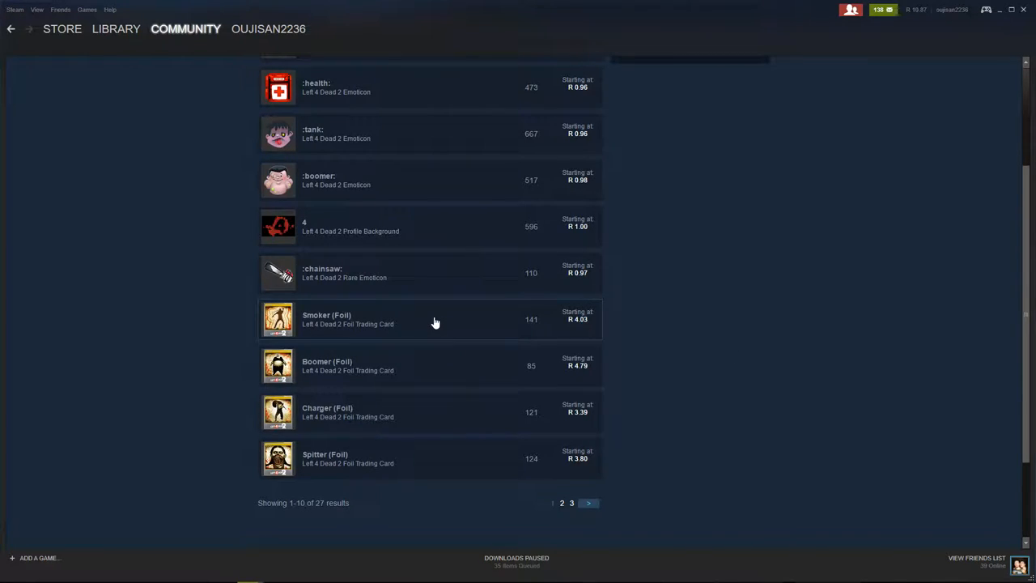
mouse_move(340, 323)
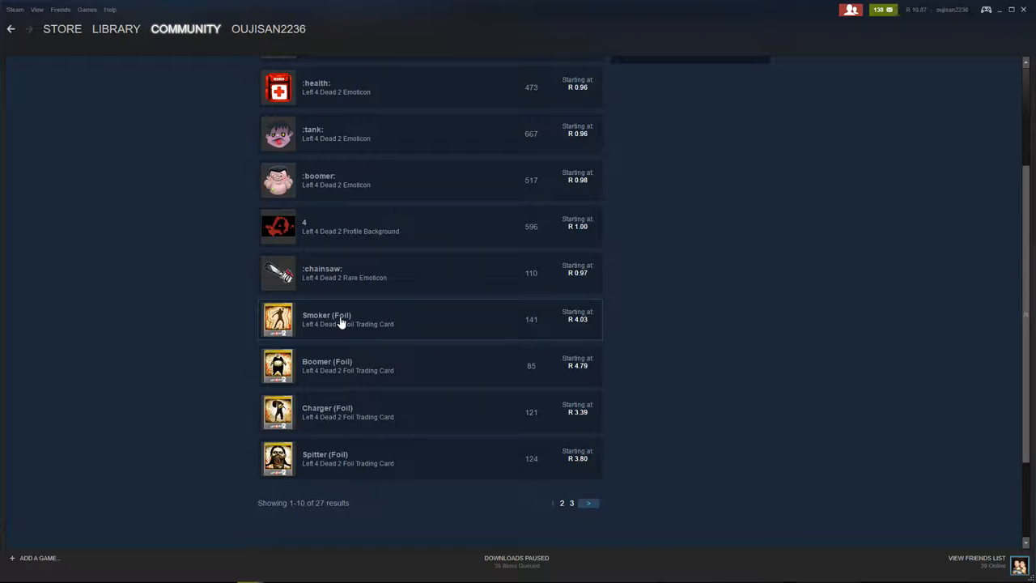
left_click(326, 319)
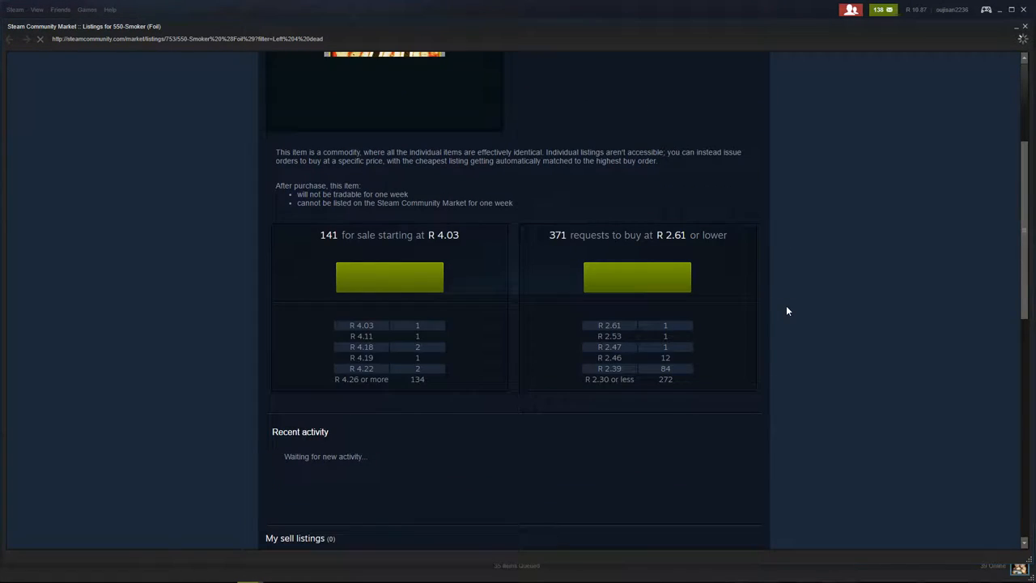
- Scroll the Smoker (Foil) page: 141 listings from R 4.03, 371 buy requests at R 2.61
scroll("down", 3)
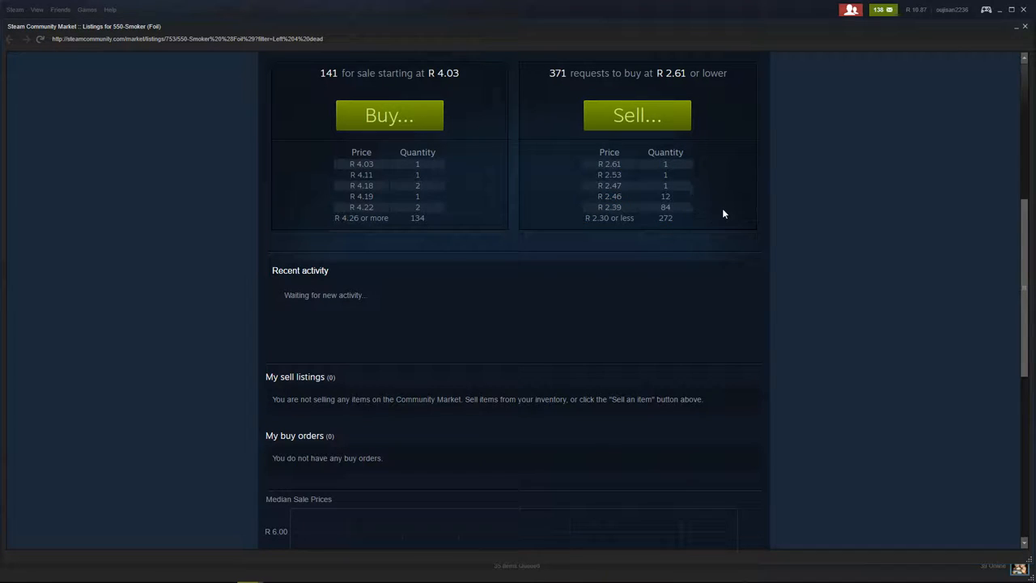
mouse_move(860, 312)
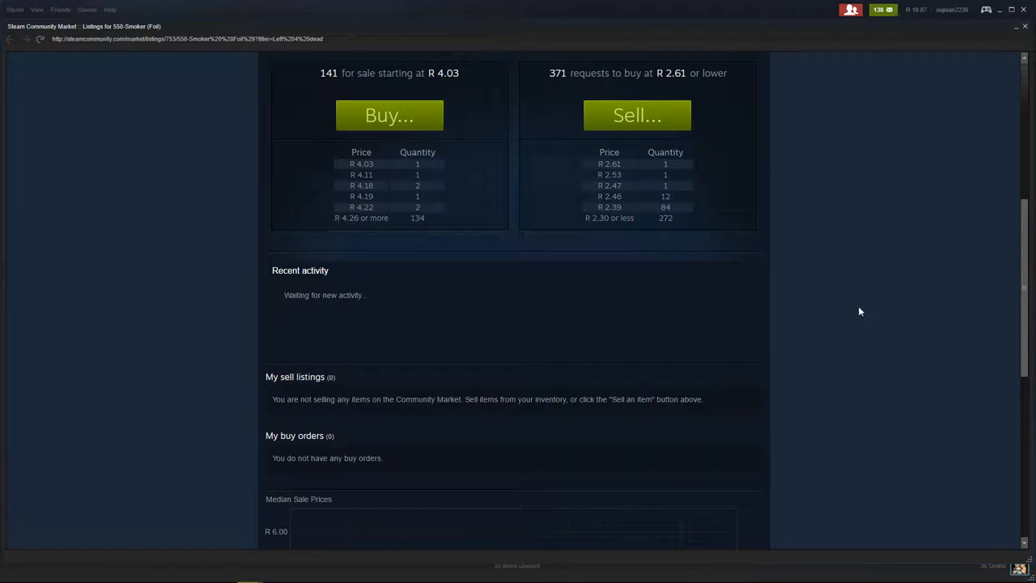
scroll("up", 3)
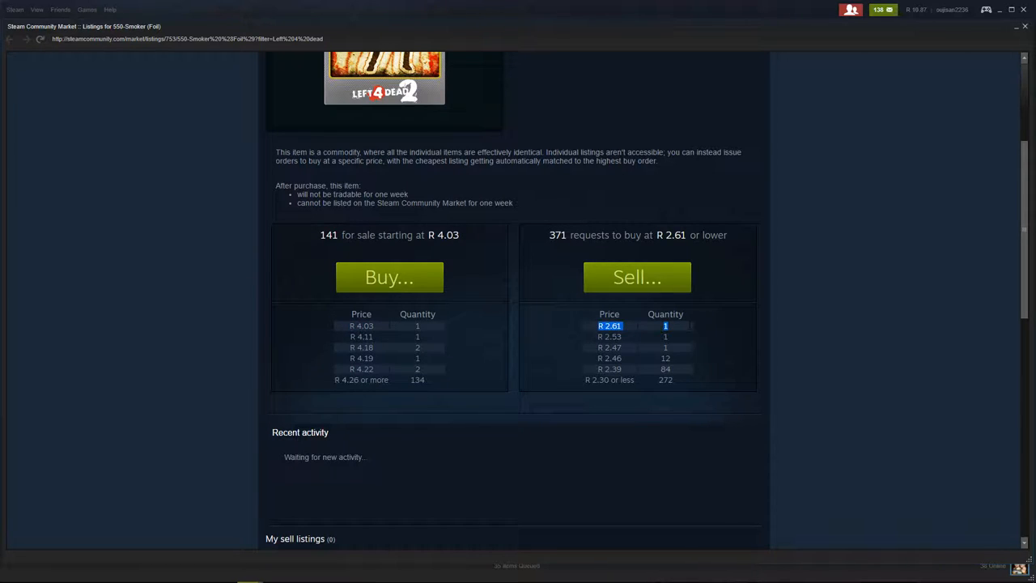
scroll("down", 3)
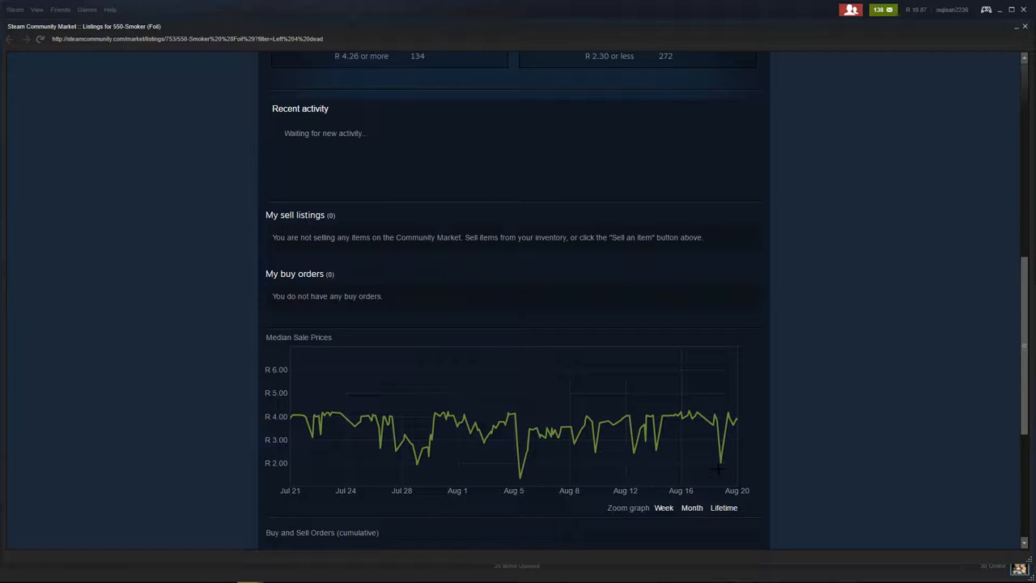
mouse_move(721, 462)
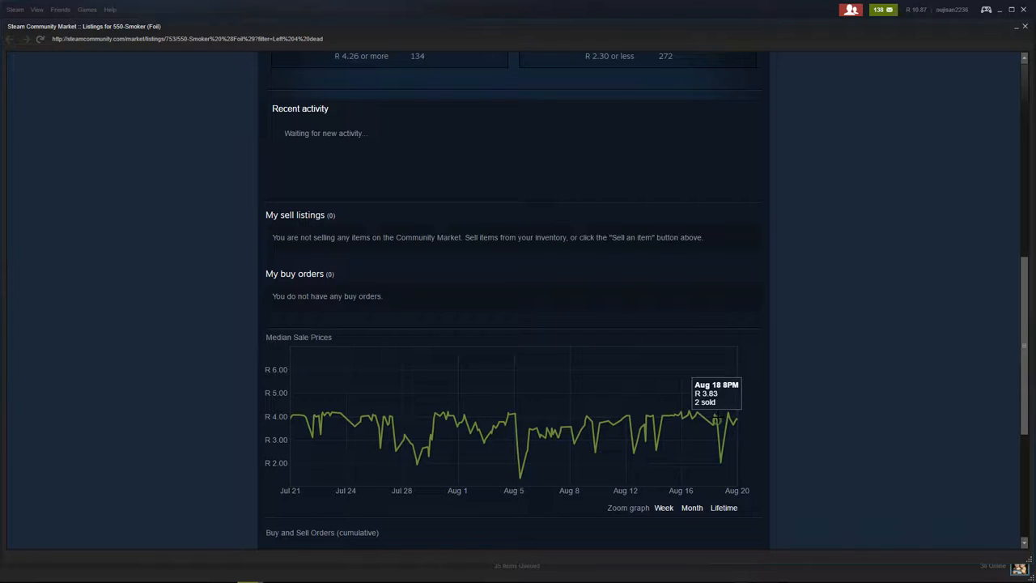
mouse_move(714, 415)
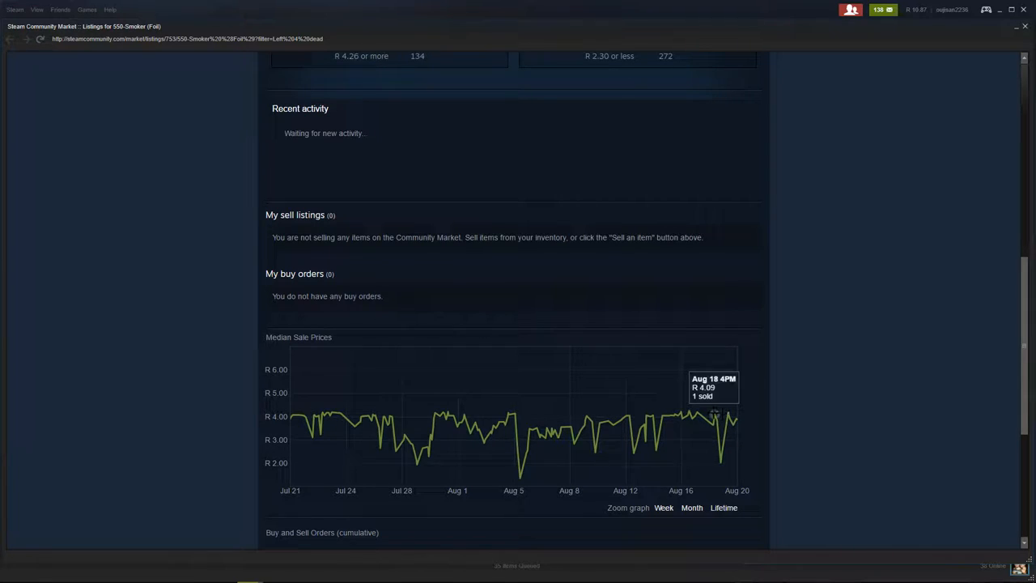
mouse_move(656, 449)
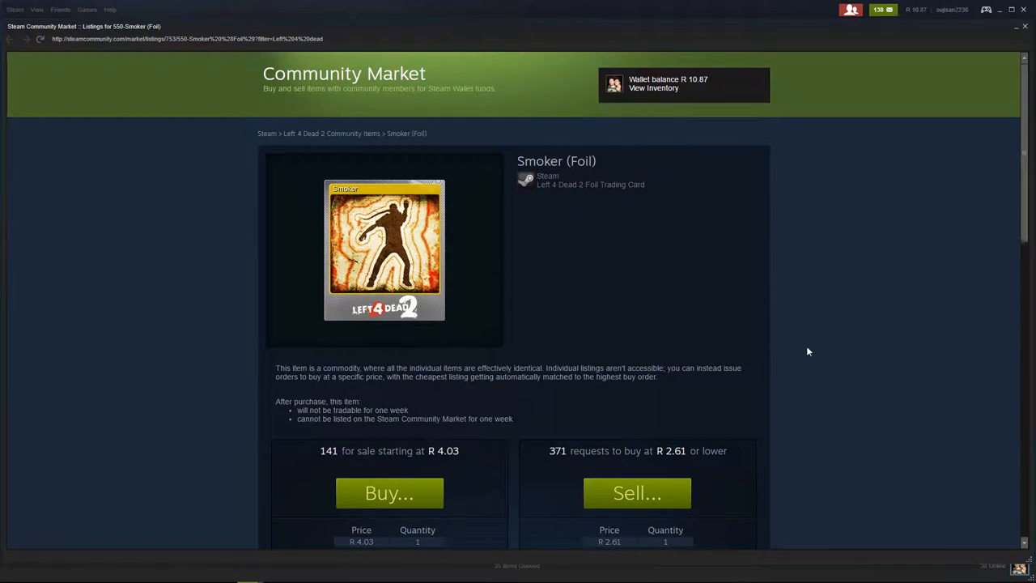
mouse_move(800, 382)
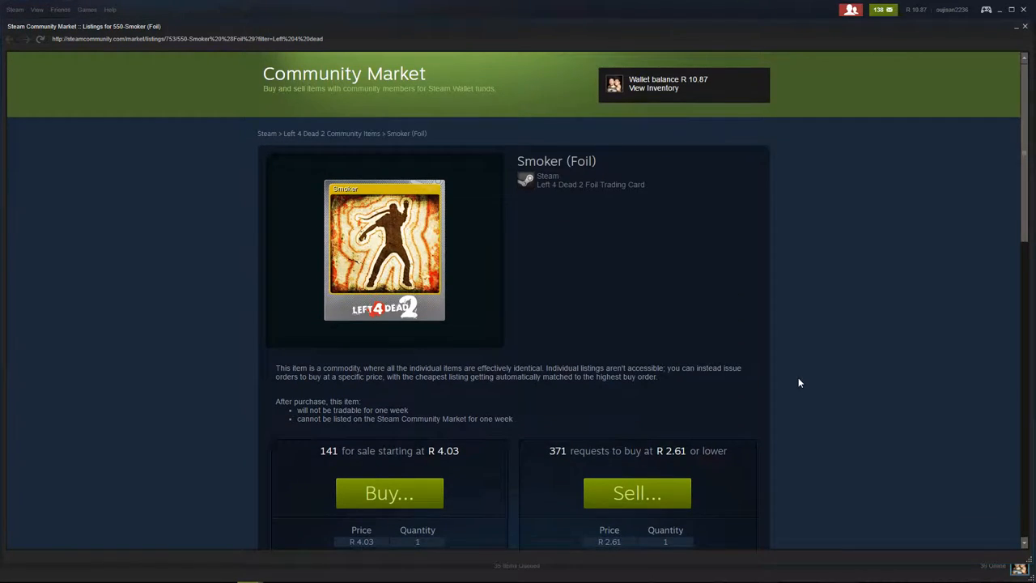
scroll("down", 3)
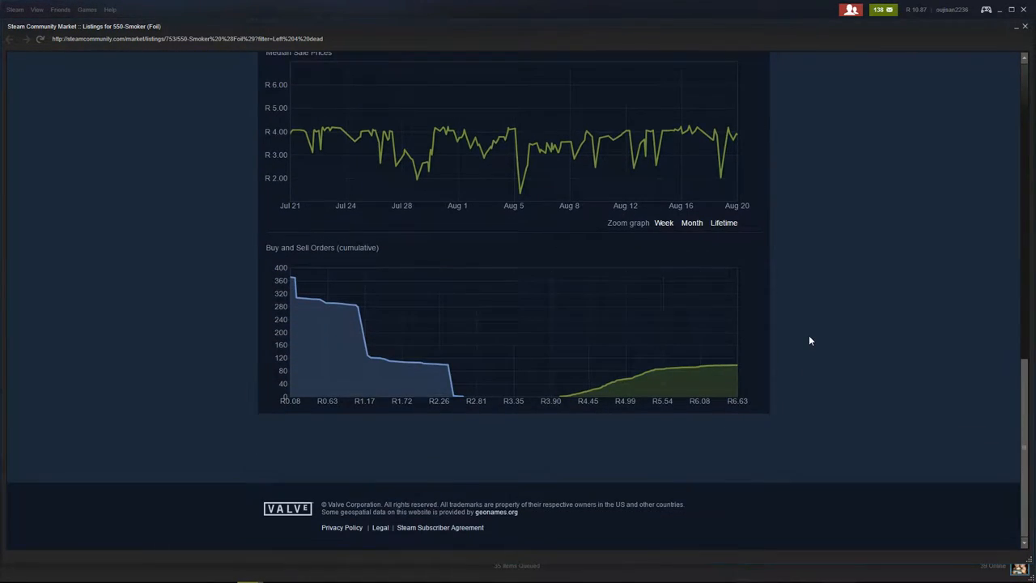
scroll("up", 3)
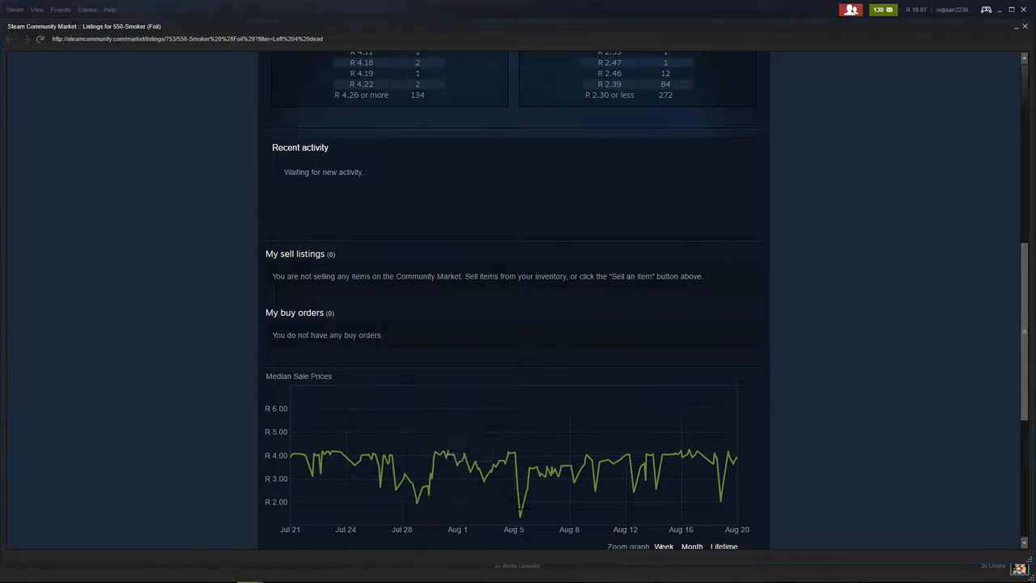
mouse_move(719, 501)
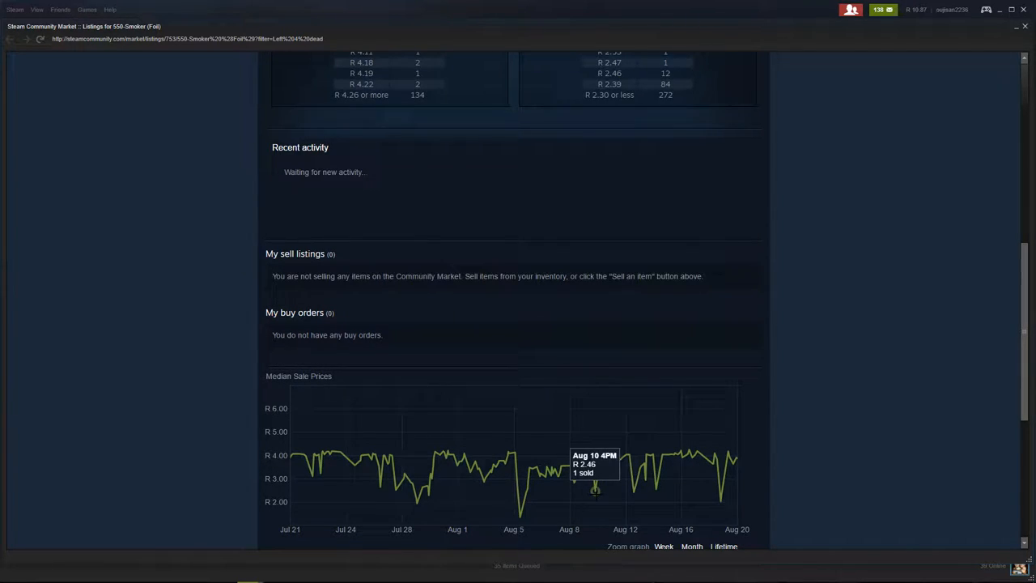
mouse_move(571, 465)
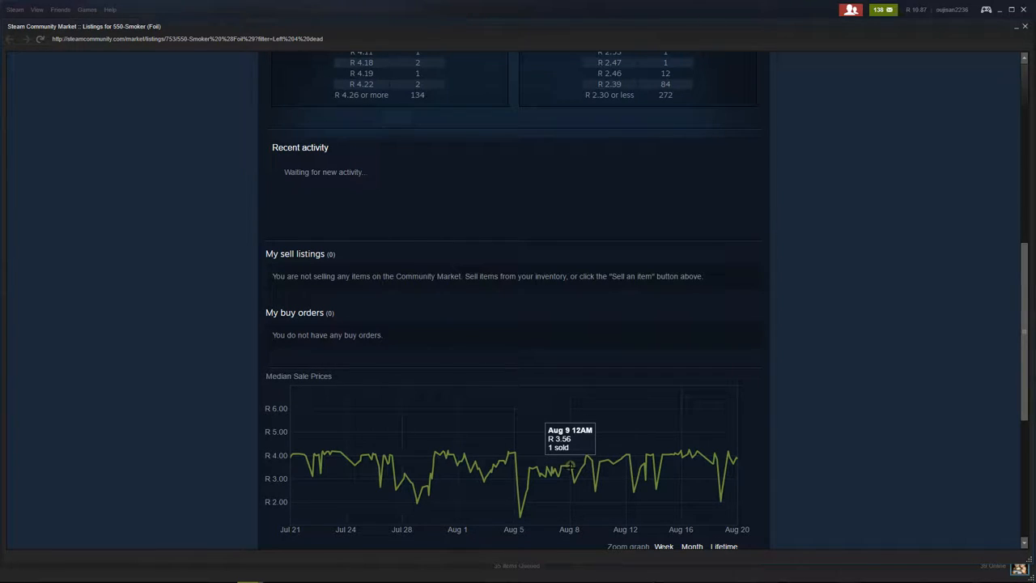
mouse_move(421, 473)
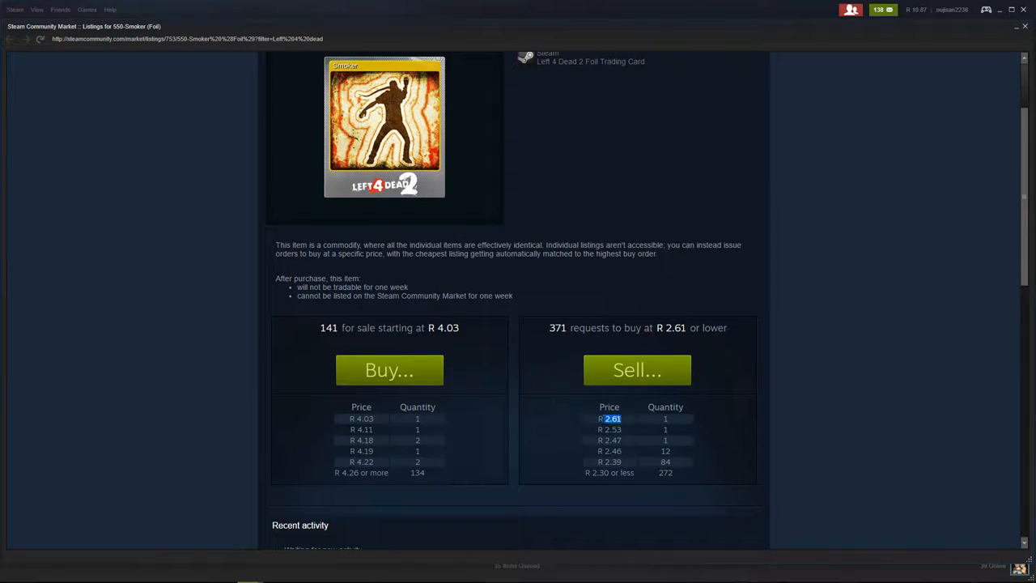
scroll("up", 3)
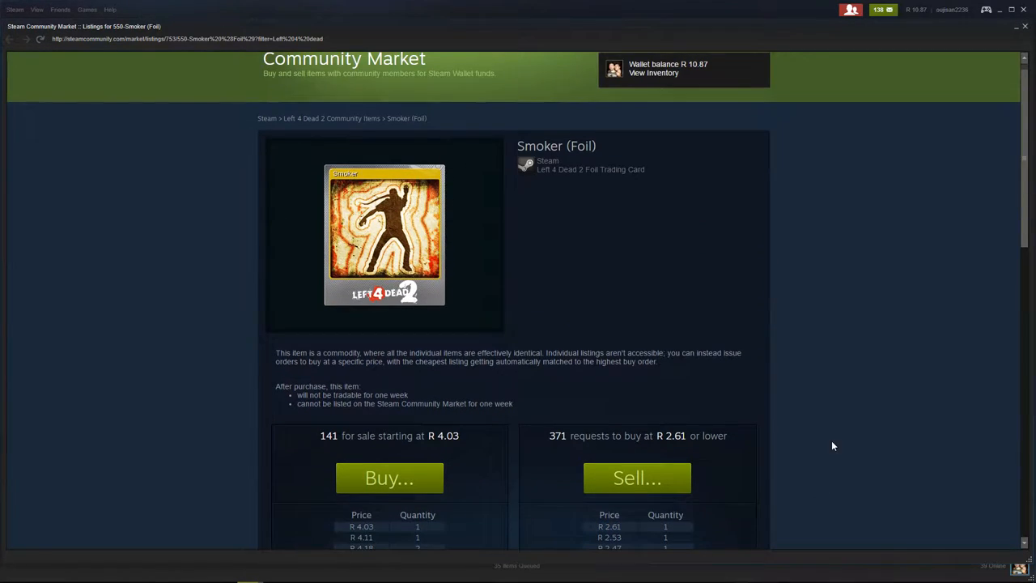
- Place a buy order for one Smoker (Foil) card at R2.55, accepting the Subscriber Agreement
left_click(389, 478)
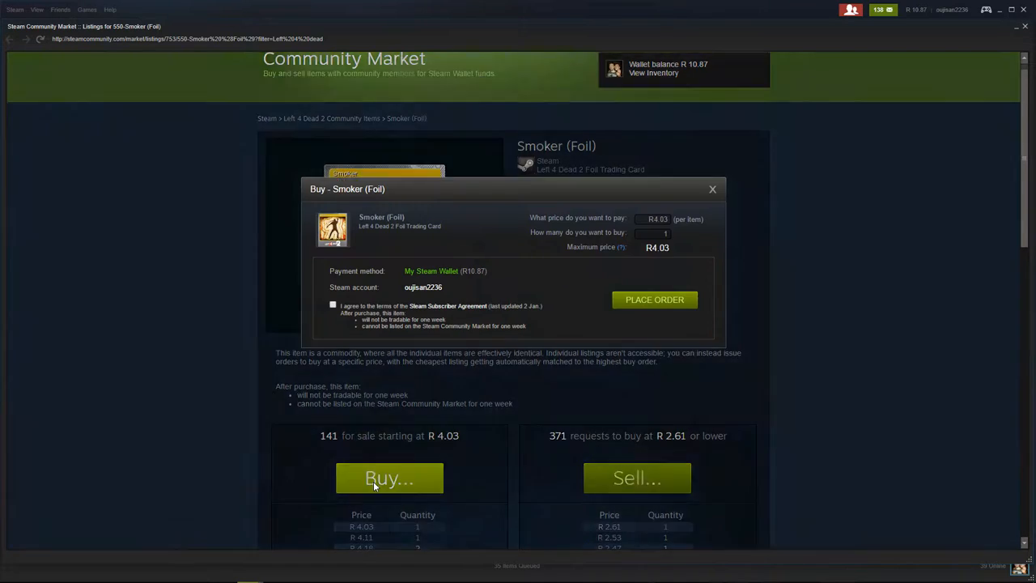
left_click(657, 219)
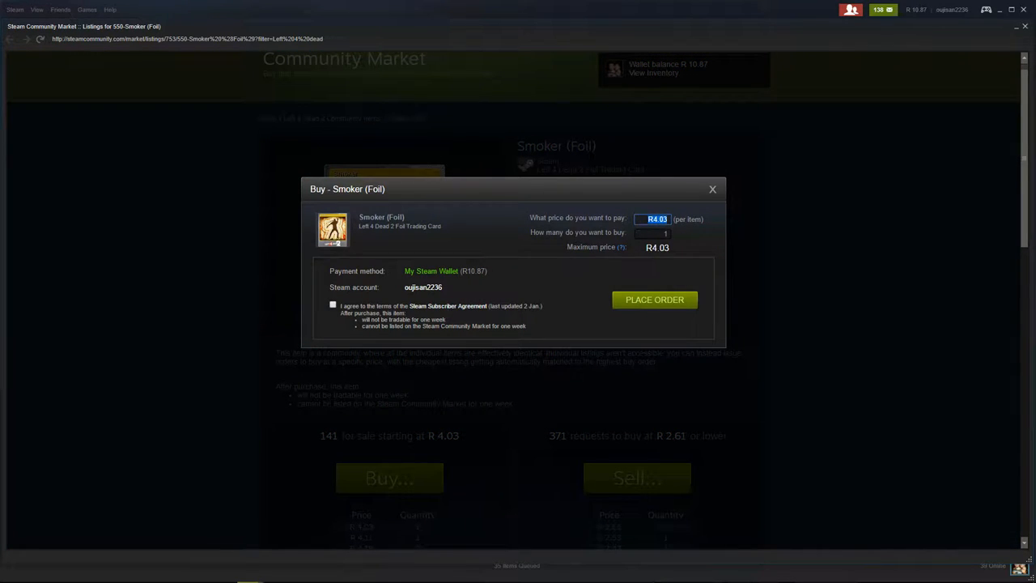
type("2")
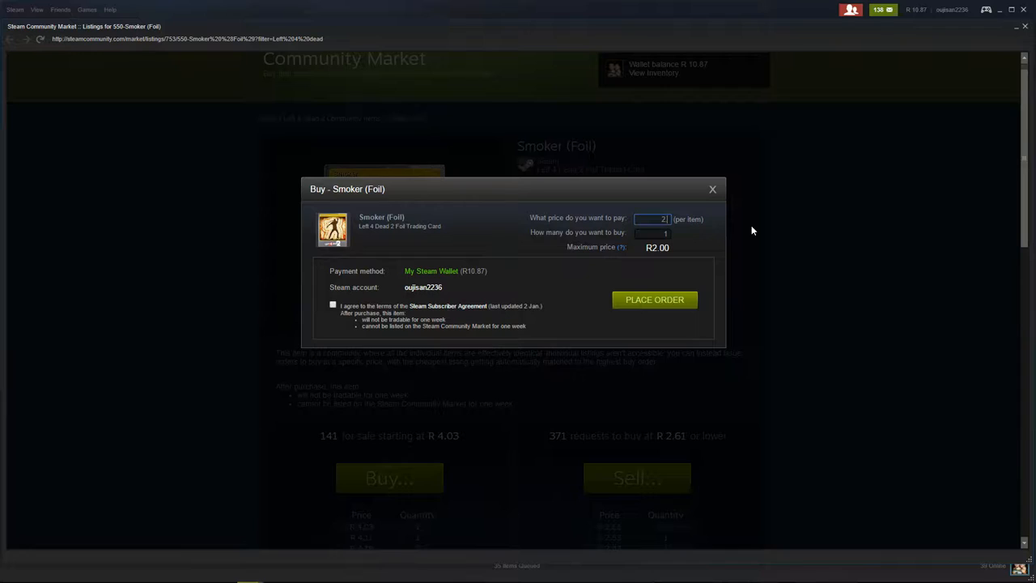
type("2.55")
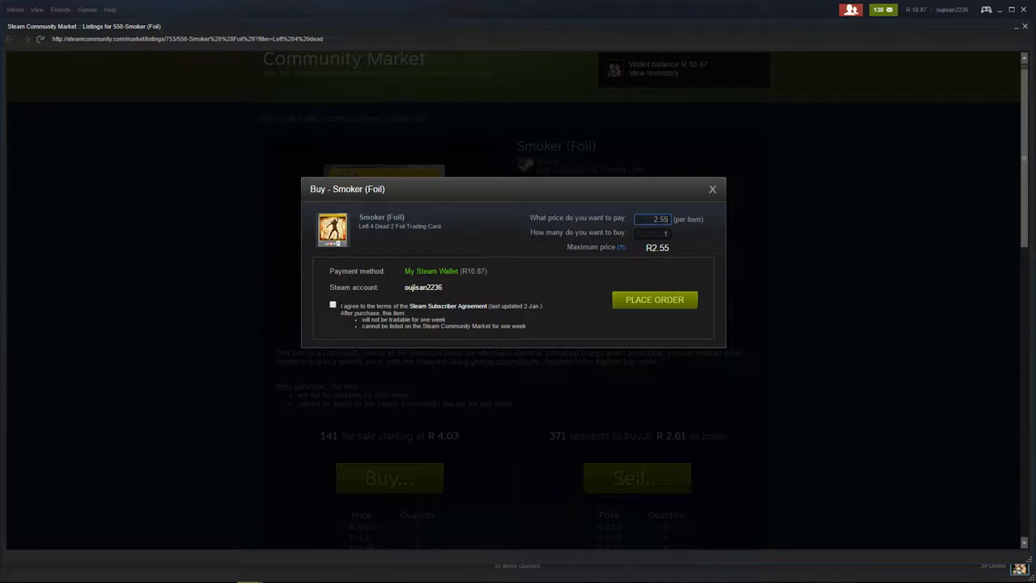
left_click(332, 305)
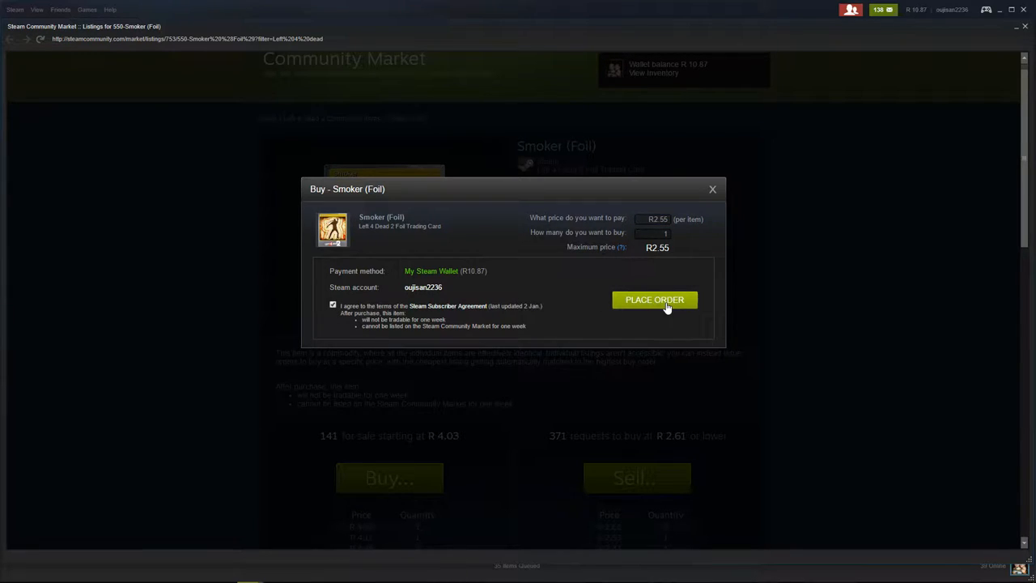
left_click(654, 299)
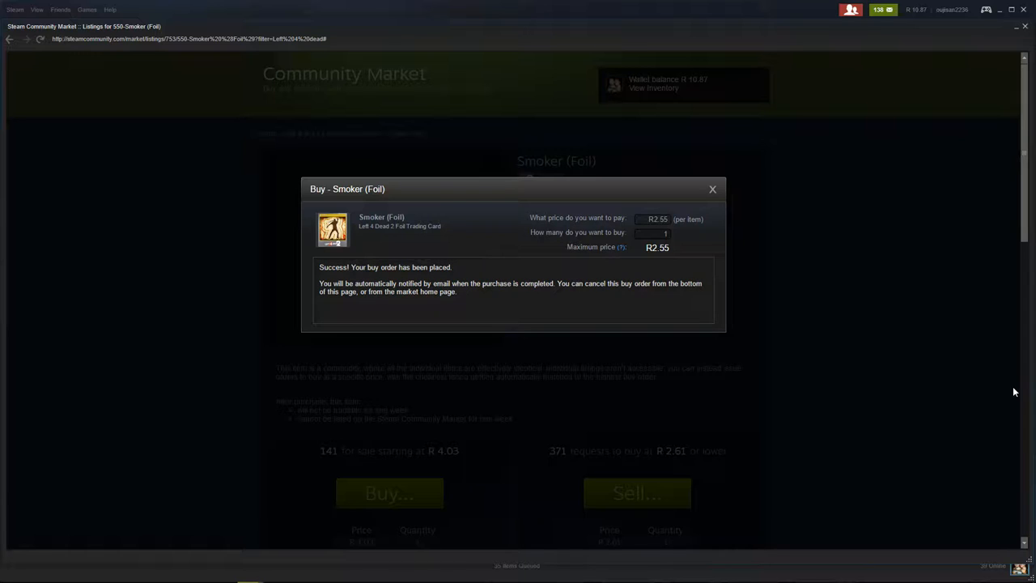
mouse_move(910, 319)
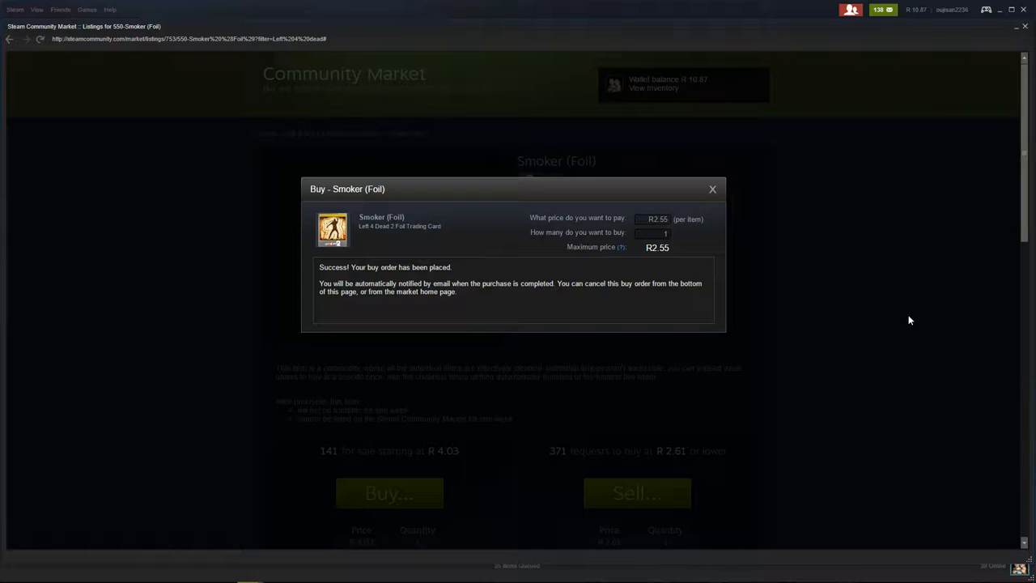
- Dismiss the buy order success notice and scroll down through the buy requests and recent activity
left_click(713, 189)
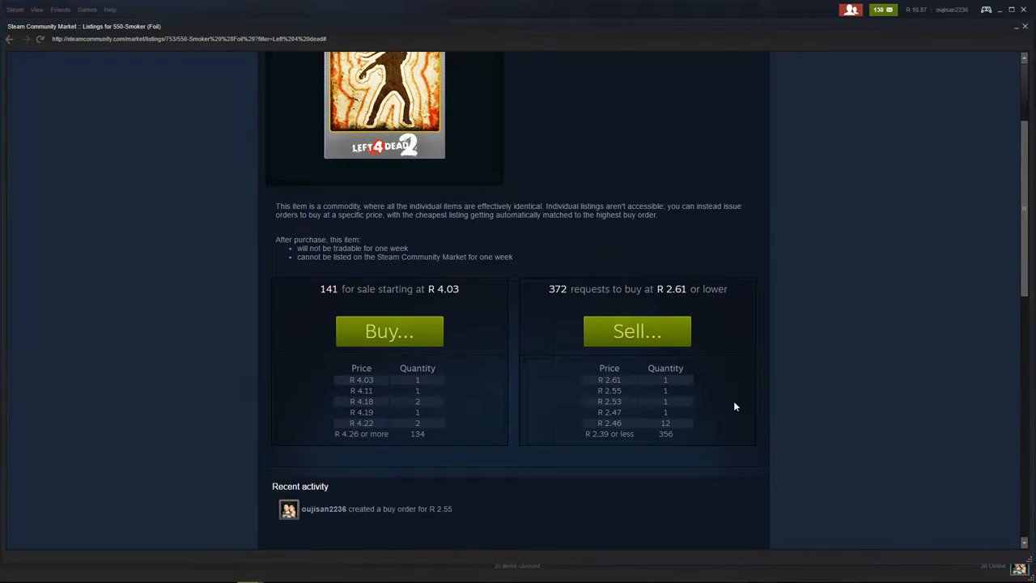
mouse_move(670, 389)
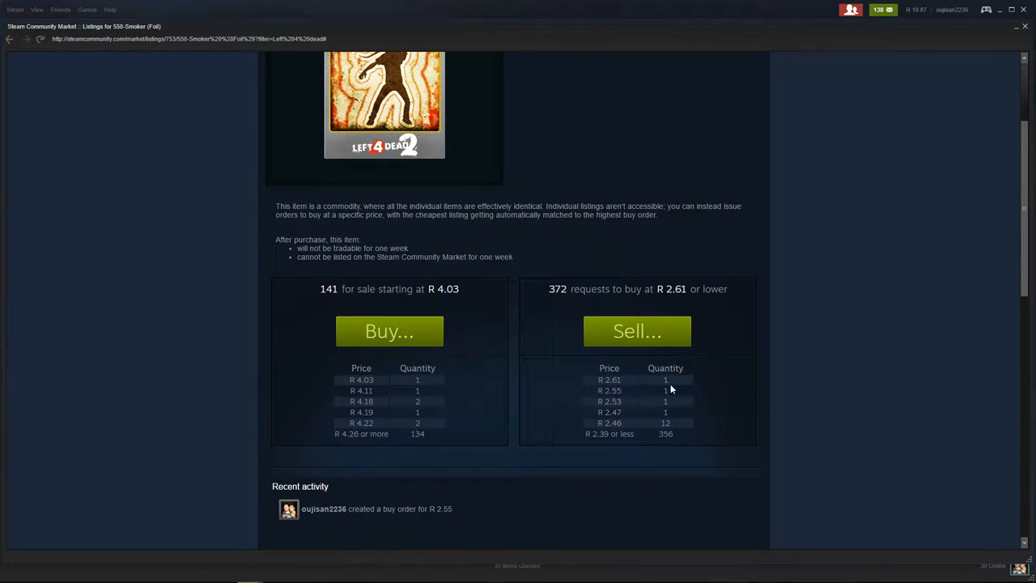
mouse_move(636, 395)
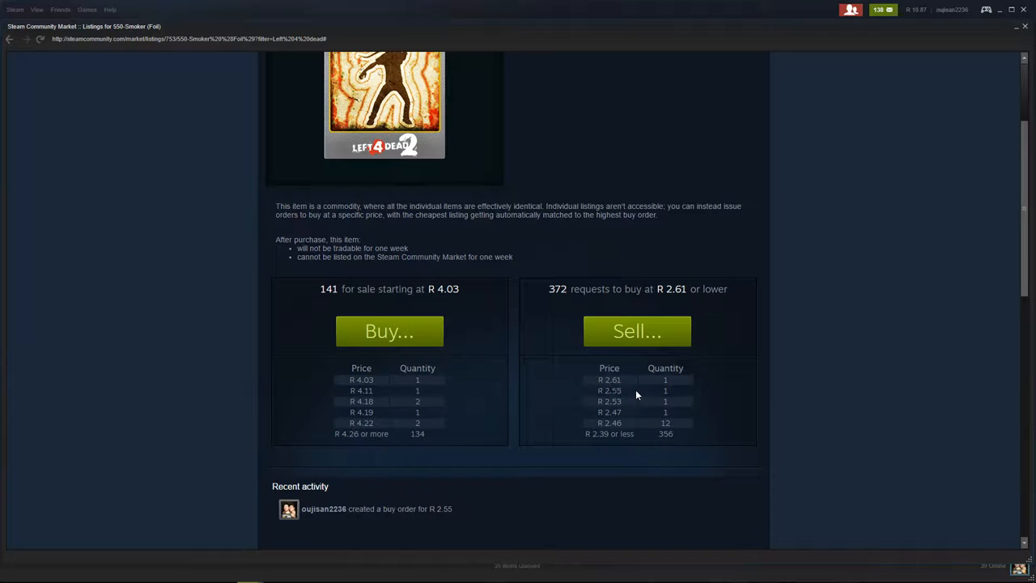
mouse_move(594, 383)
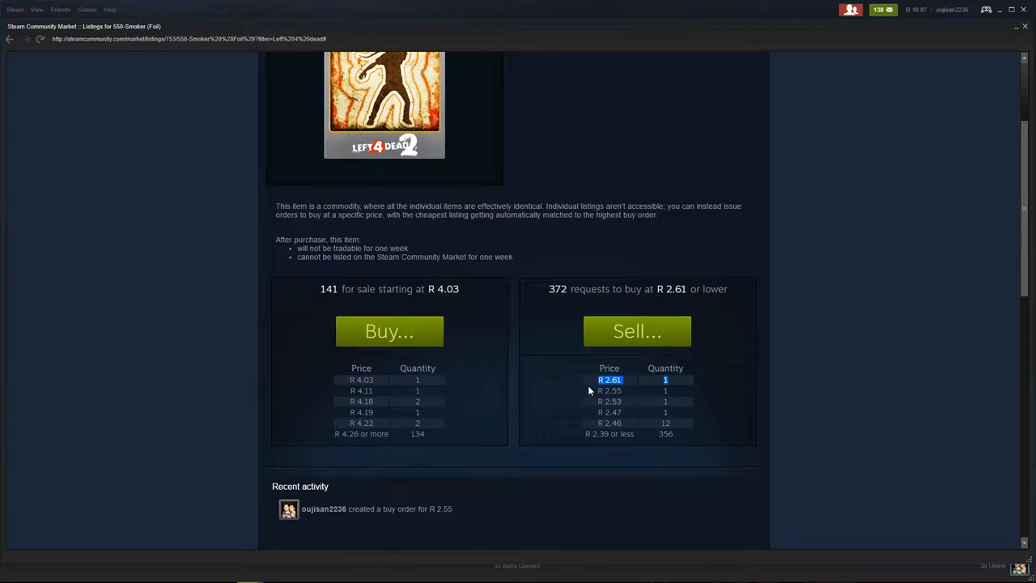
mouse_move(431, 381)
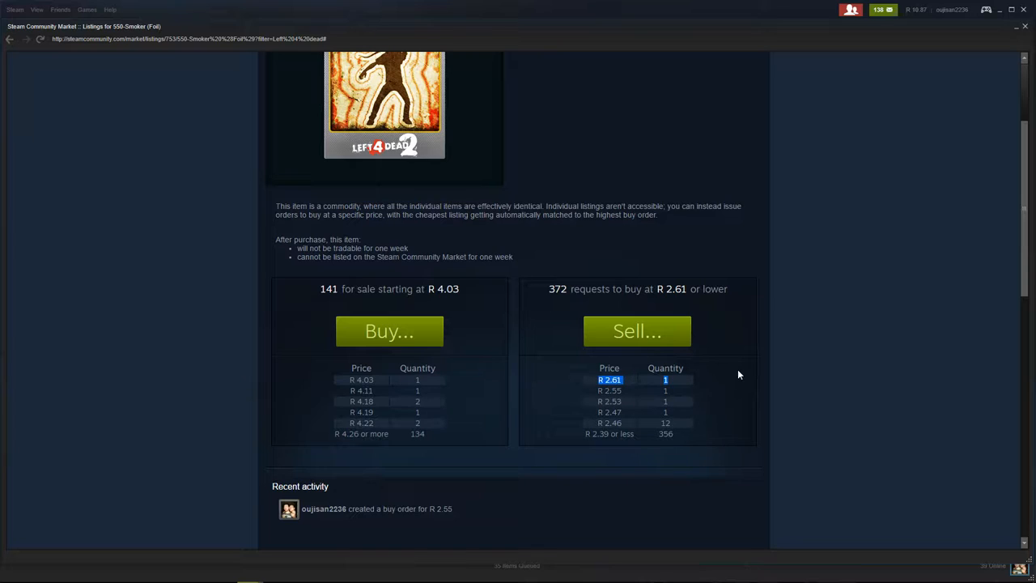
scroll("down", 3)
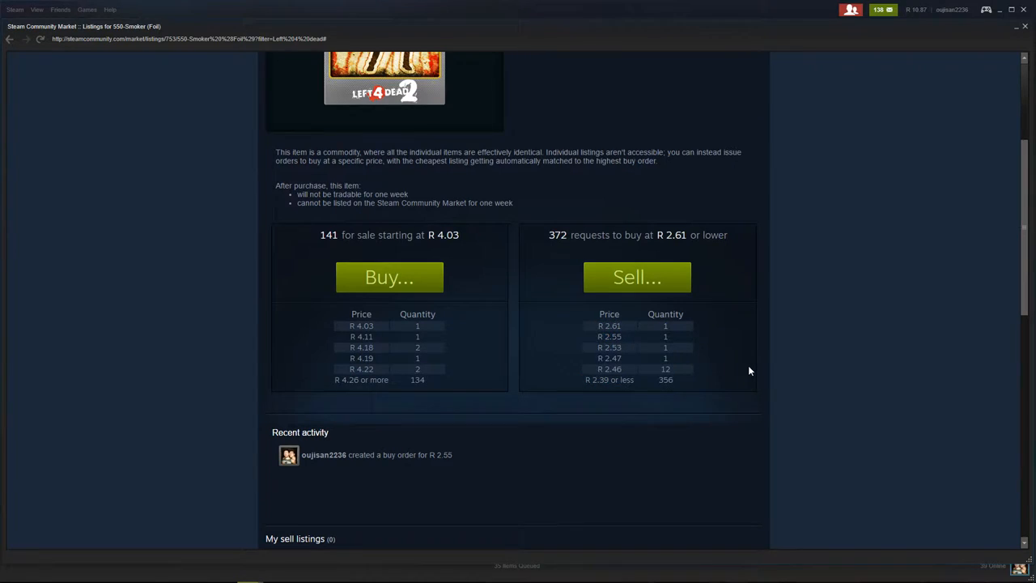
scroll("down", 3)
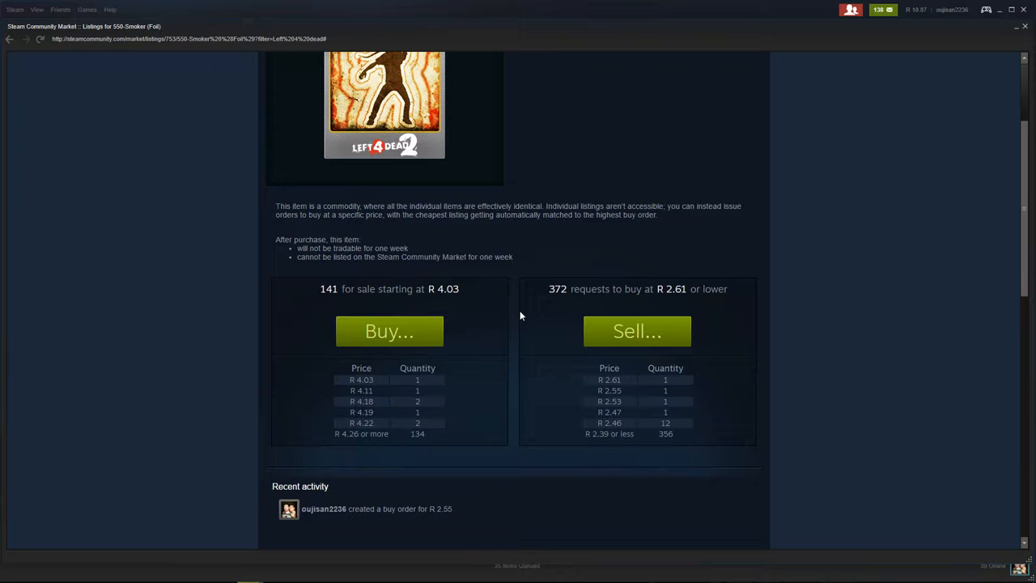
mouse_move(776, 371)
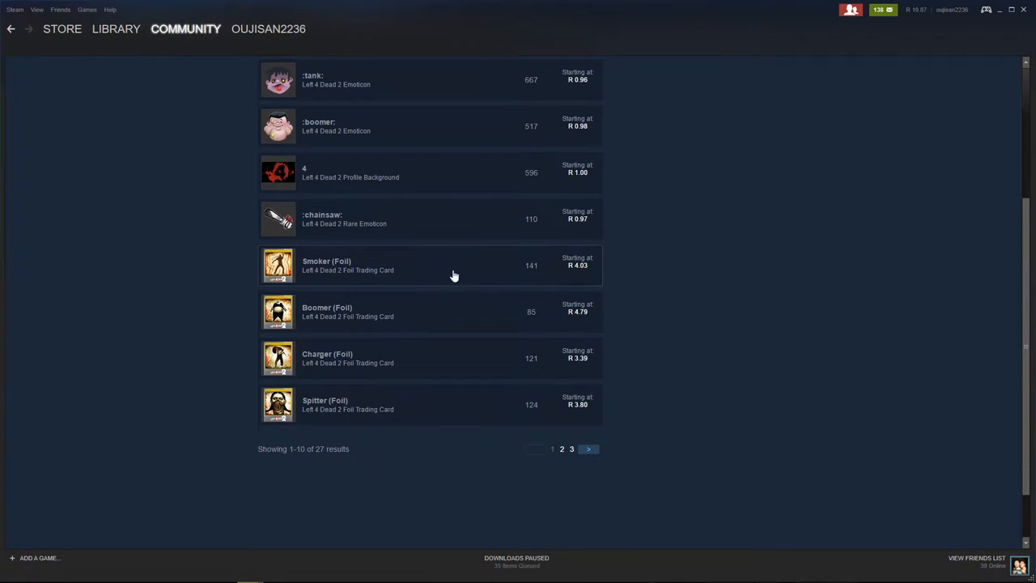
- Open Boomer (Foil), fill its buy form at R0.05 with agreement ticked, then close it unsubmitted
left_click(348, 311)
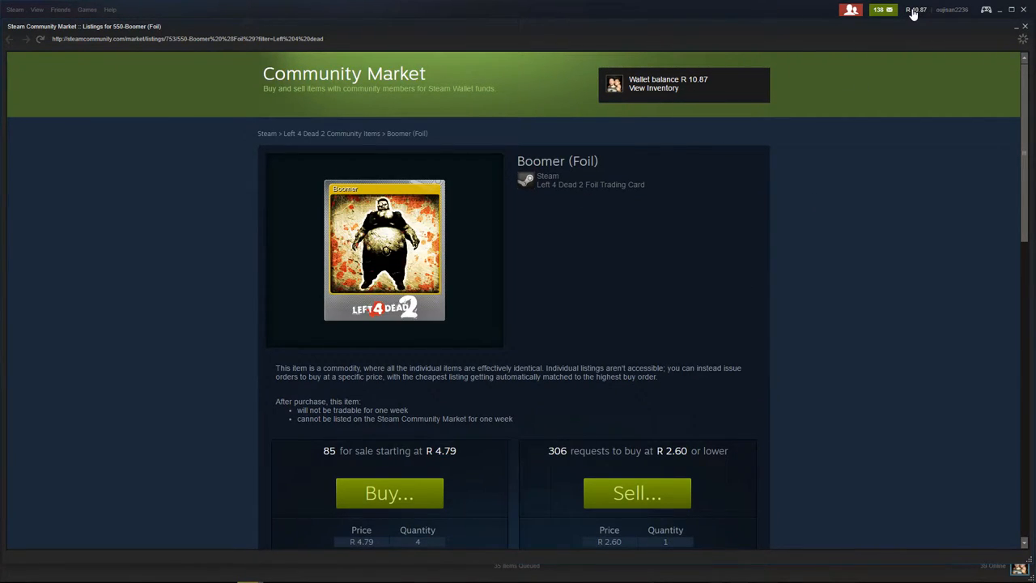
scroll("down", 3)
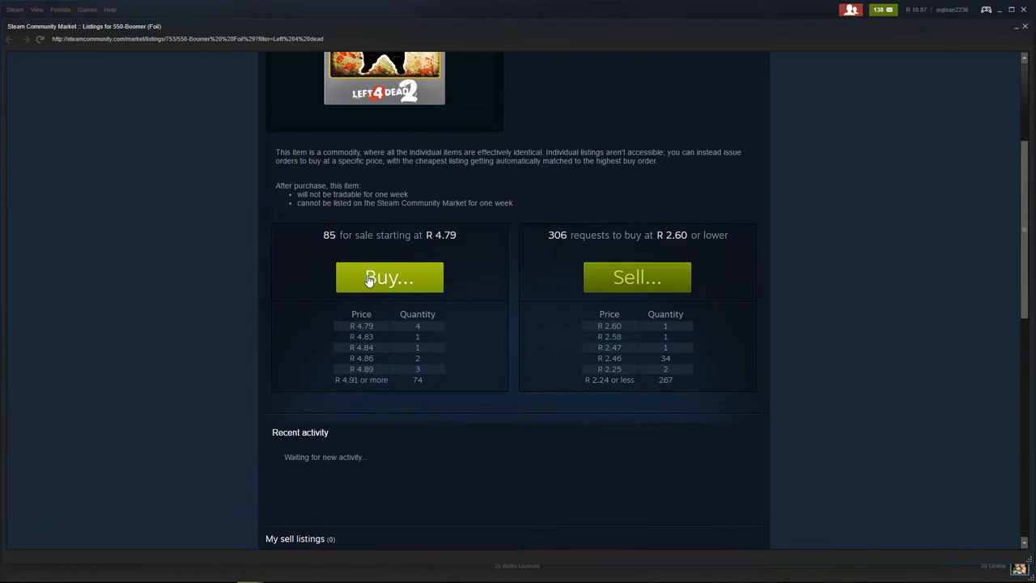
mouse_move(425, 285)
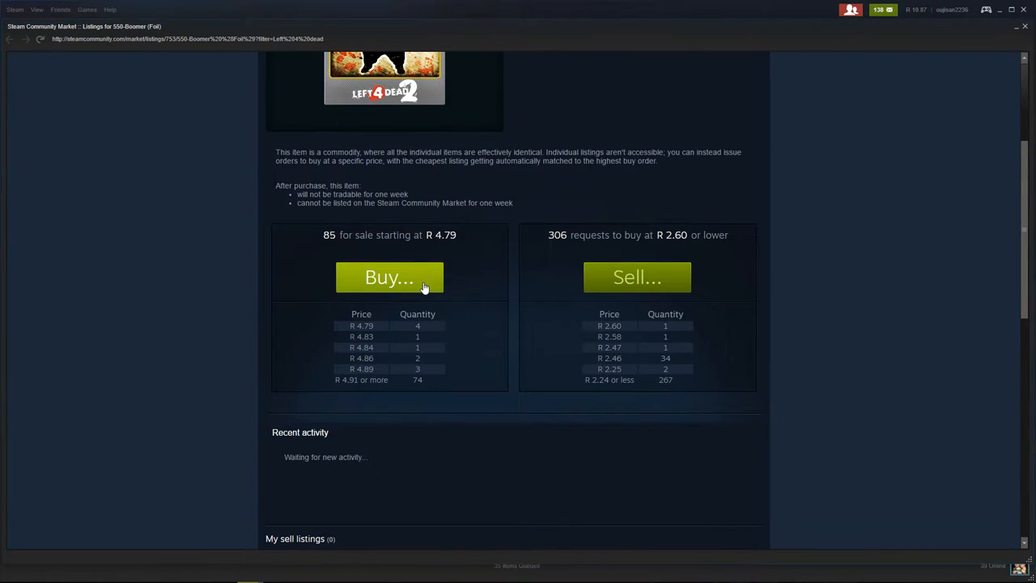
left_click(390, 277)
type("100")
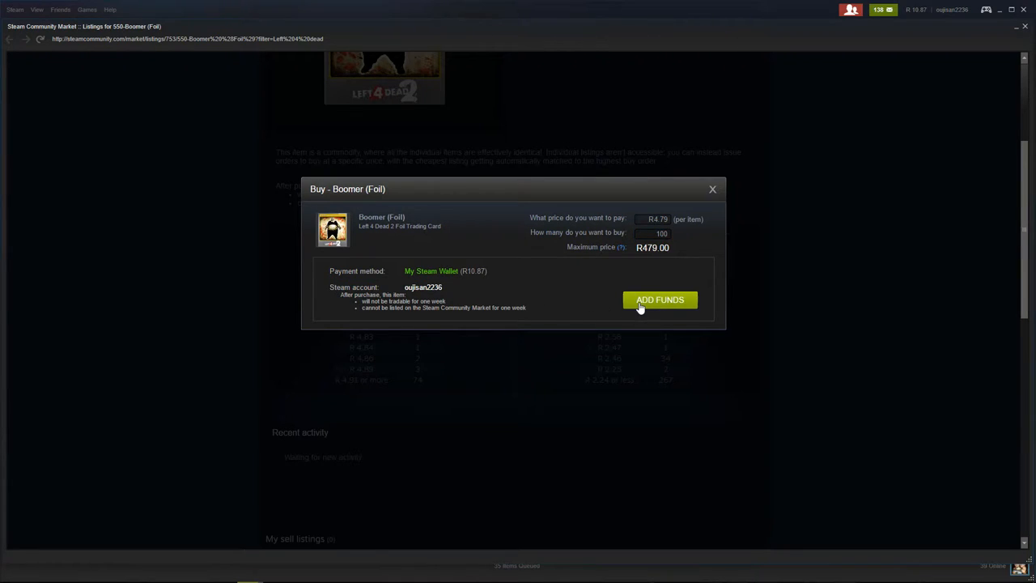
left_click(657, 219)
type("0.05")
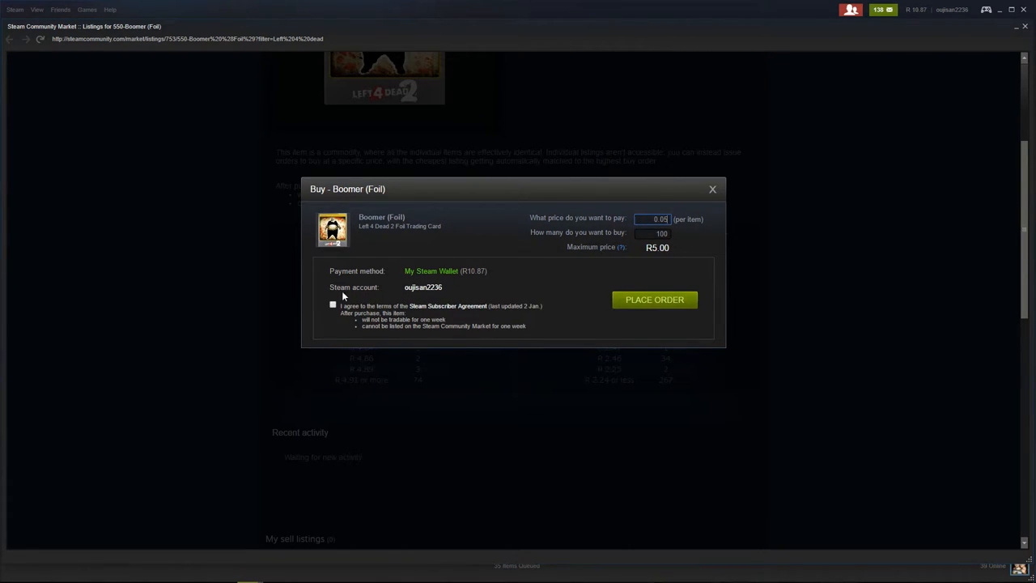
left_click(333, 304)
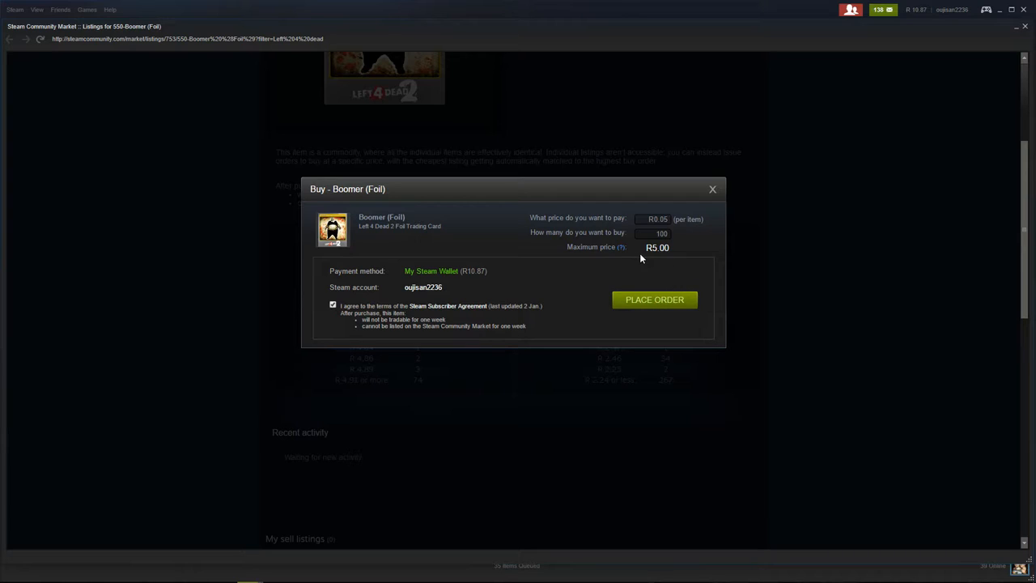
mouse_move(731, 155)
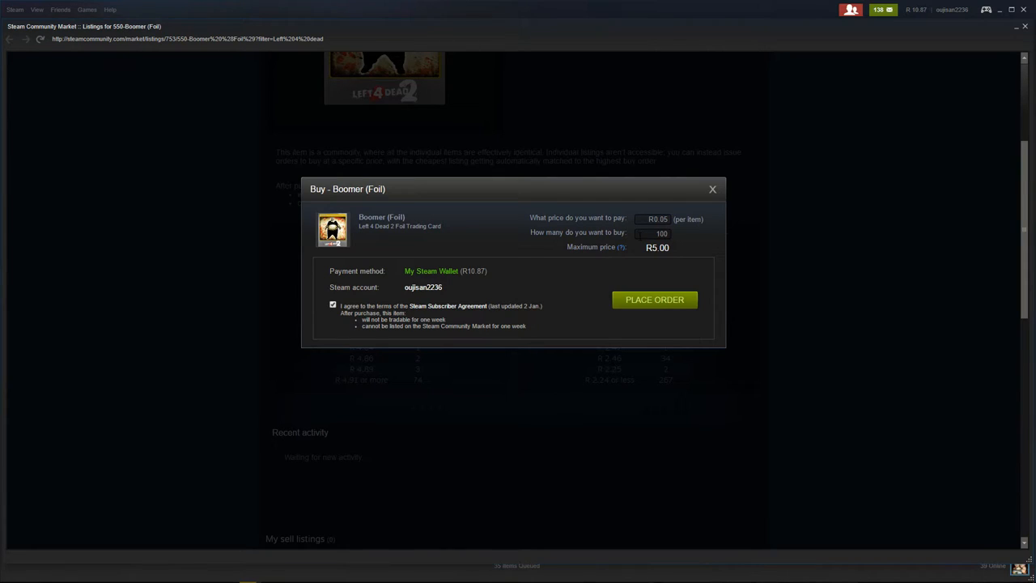
mouse_move(677, 238)
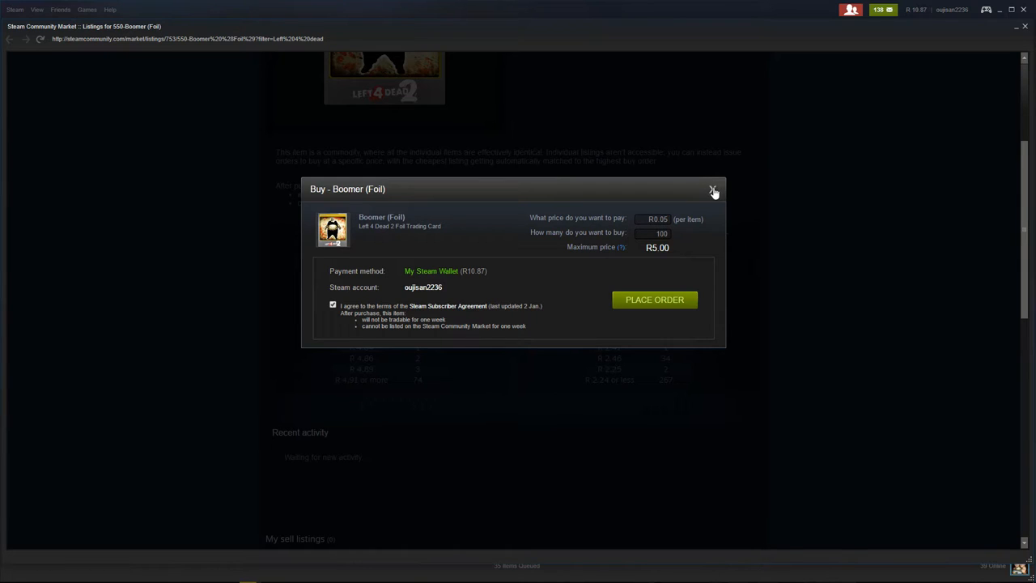
left_click(713, 189)
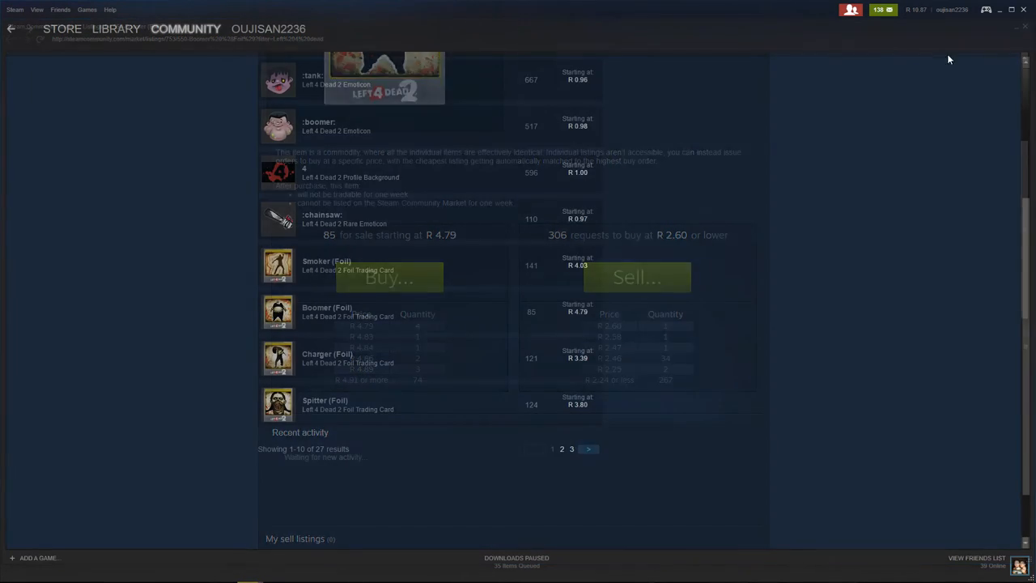
- Open the Smoker (Foil) page and cancel the R2.55 order under My buy orders
left_click(326, 261)
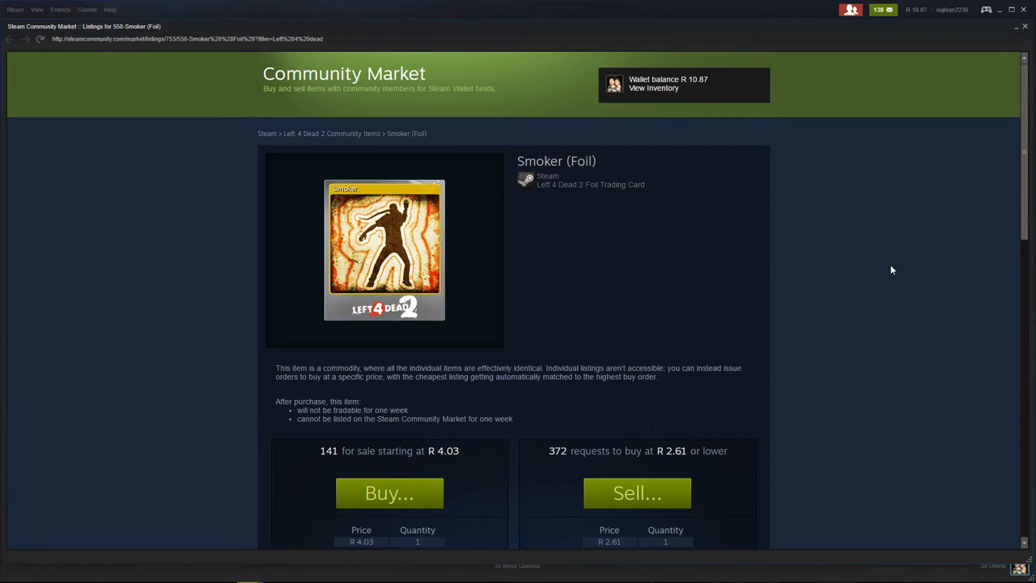
scroll("down", 3)
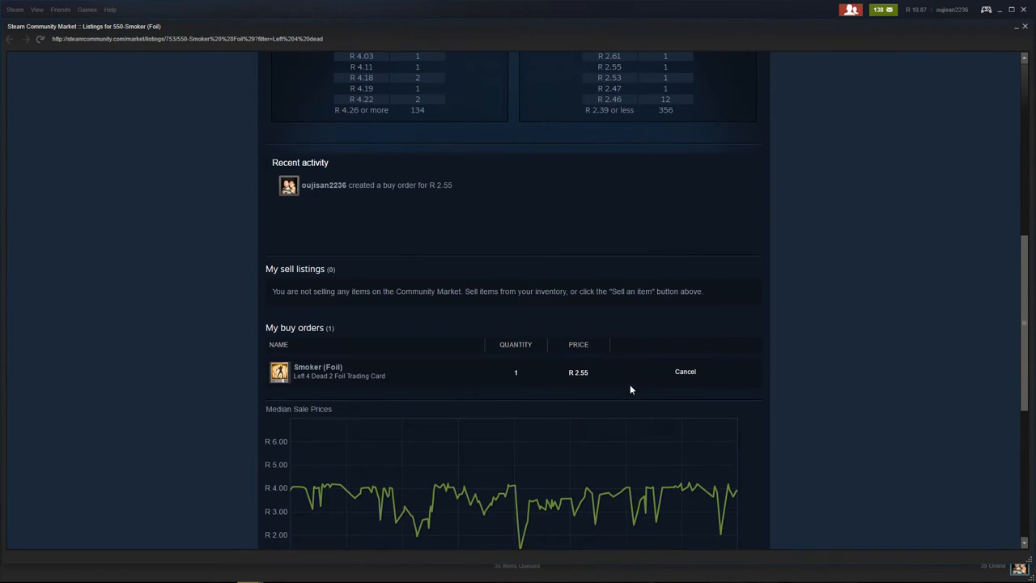
left_click(685, 372)
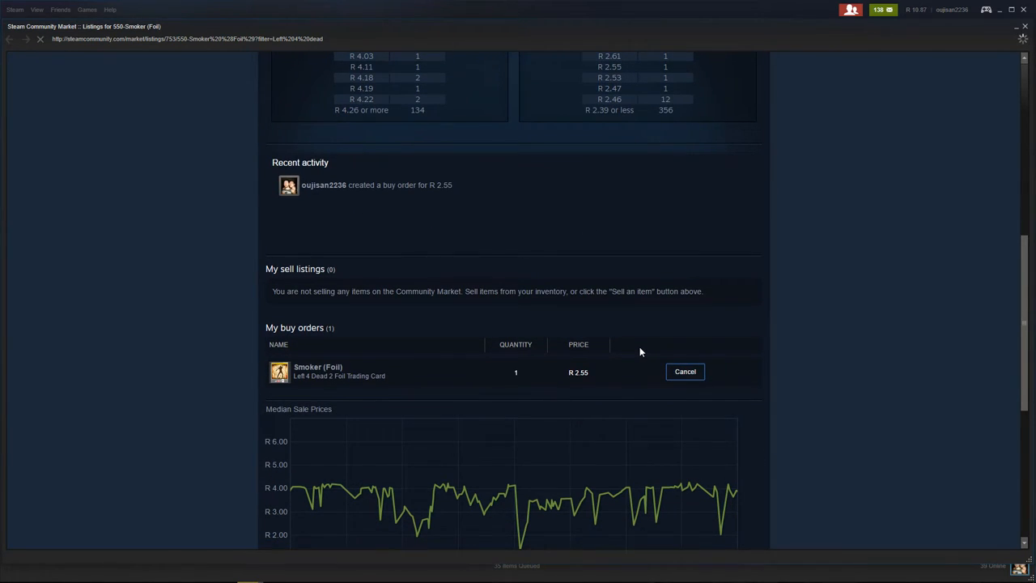
left_click(685, 372)
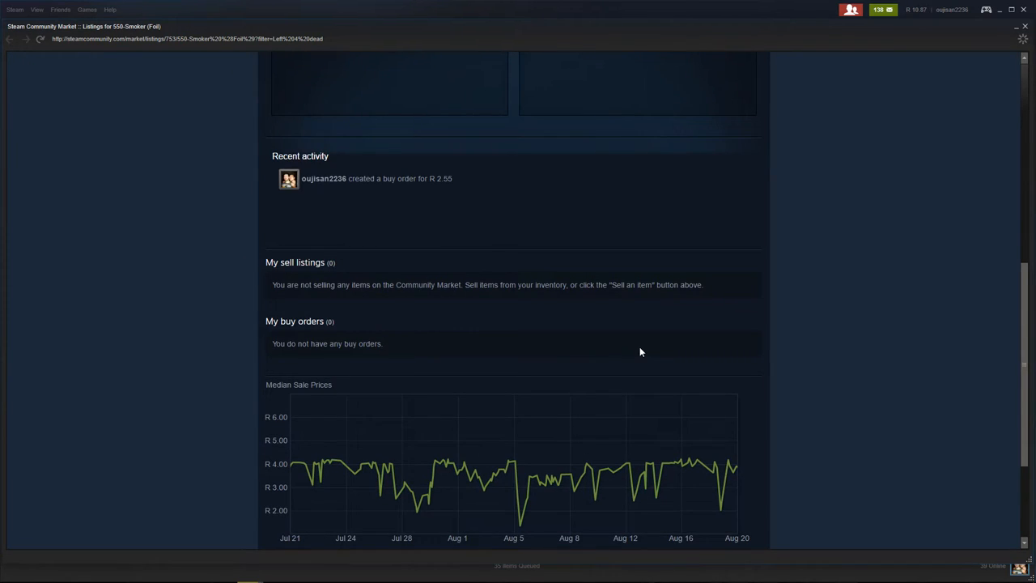
scroll("up", 3)
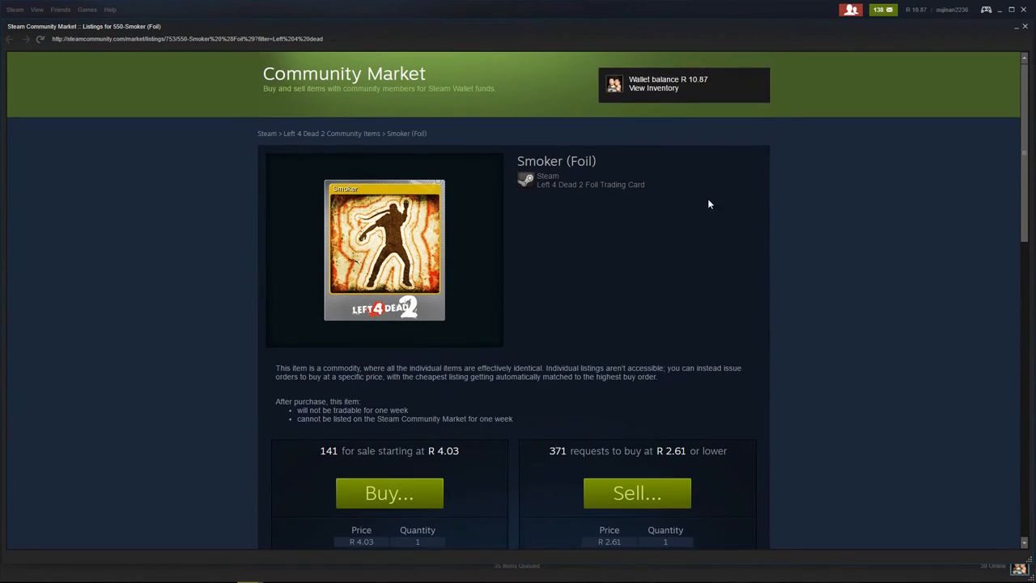